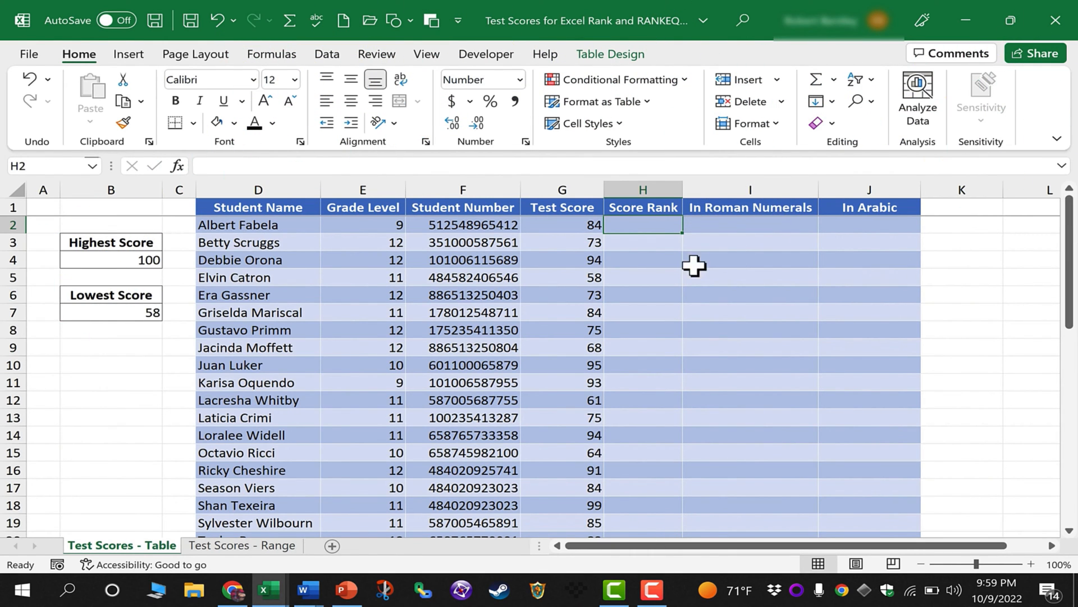
{"action": "mouse_move", "coordinate": [302, 337]}
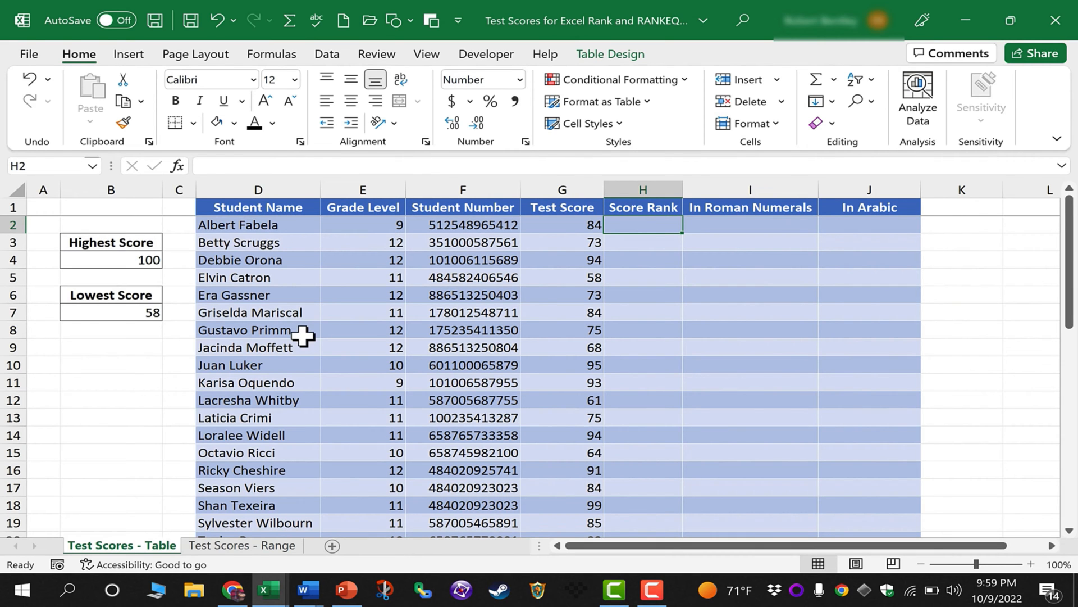
{"action": "mouse_move", "coordinate": [571, 240]}
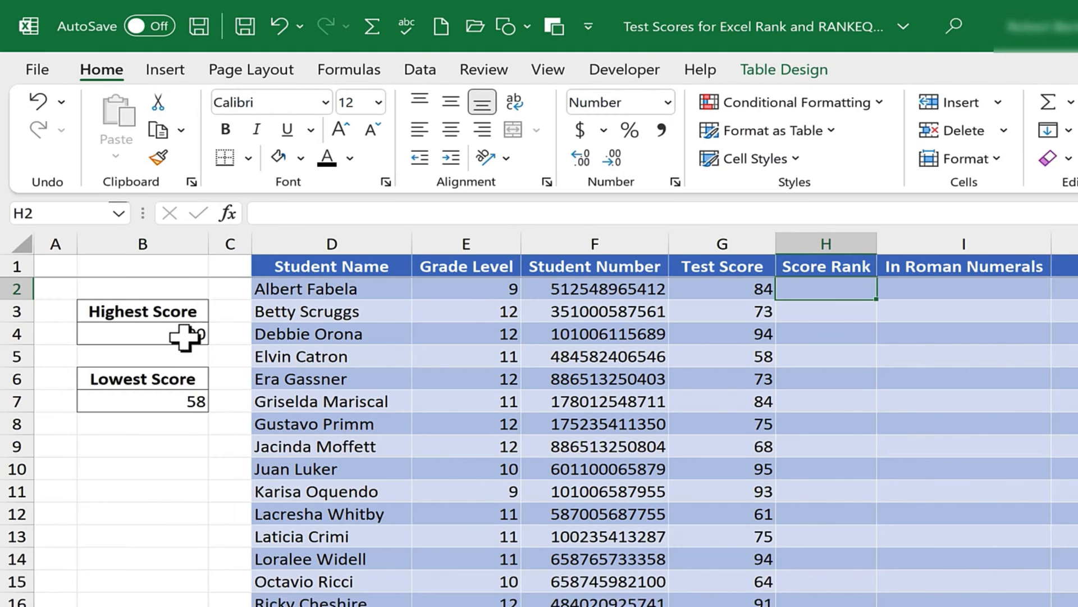
Step: Enter =RANK([@[Test Score]],G:G) in H2 so the table column shows ranks 1 to 20
{"action": "type", "text": "=MAX(G:G)"}
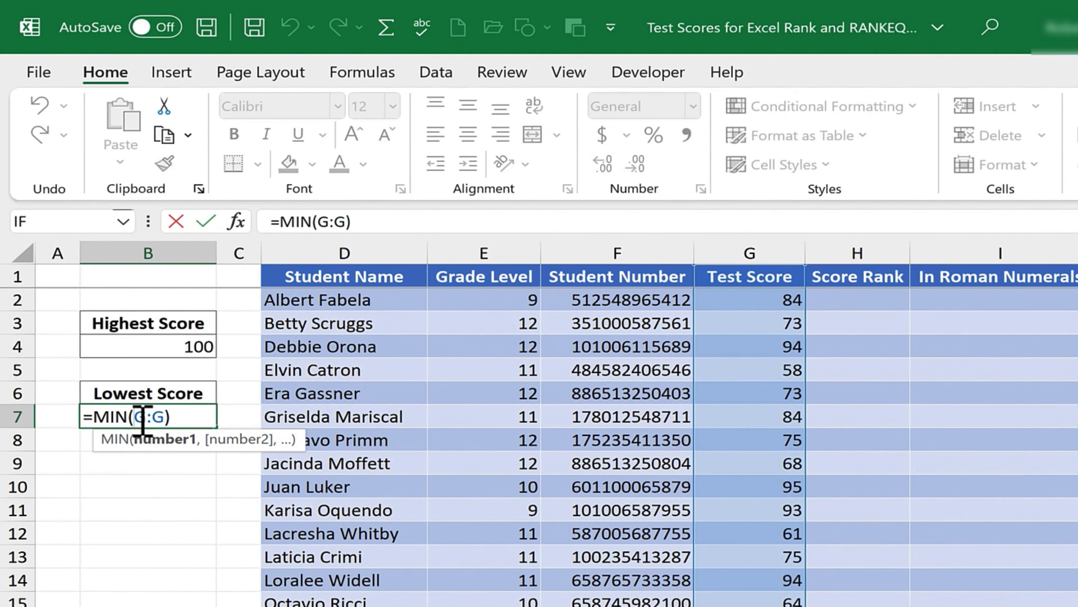
{"action": "mouse_move", "coordinate": [354, 545]}
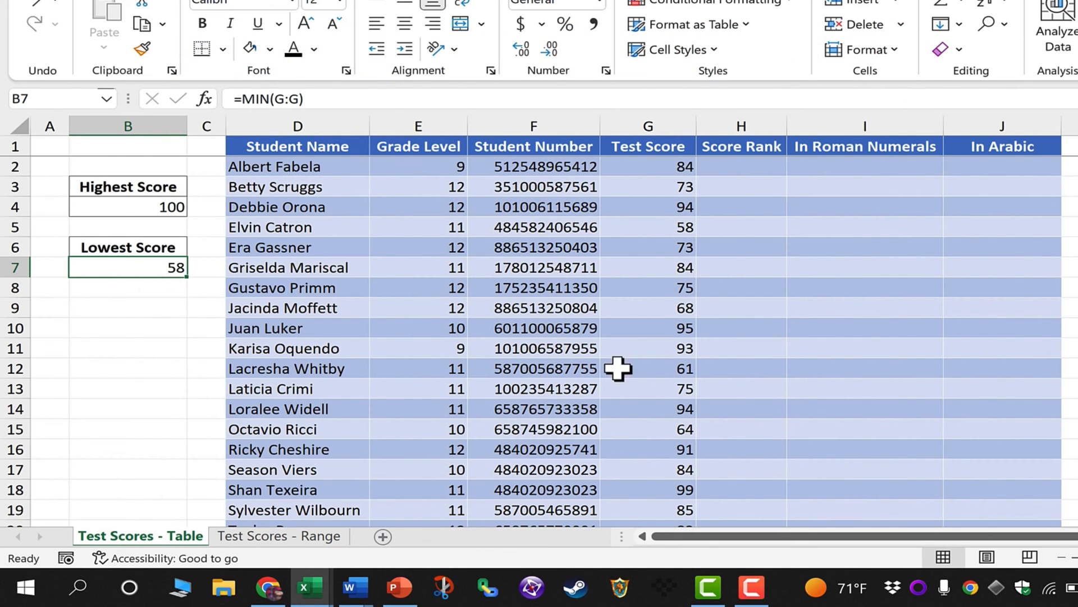
{"action": "mouse_move", "coordinate": [548, 267]}
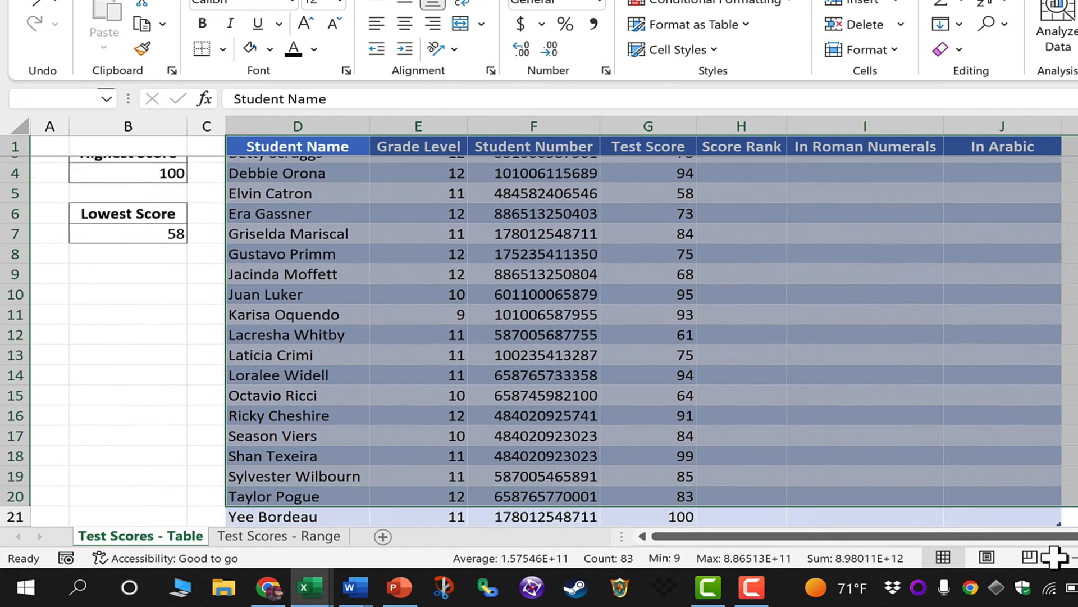
{"action": "left_click", "coordinate": [740, 166]}
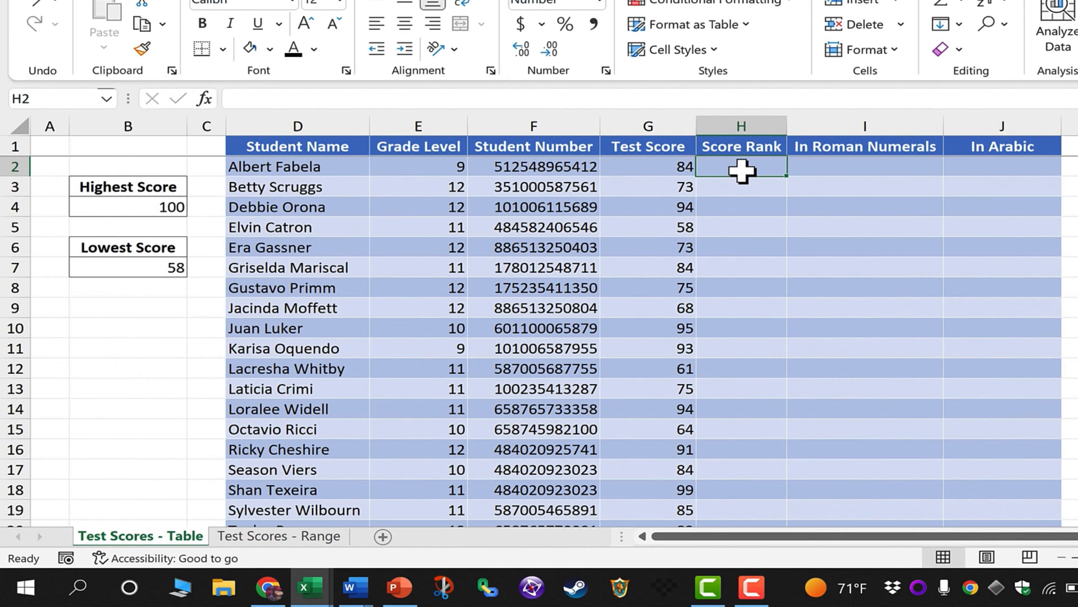
{"action": "type", "text": "=ra"}
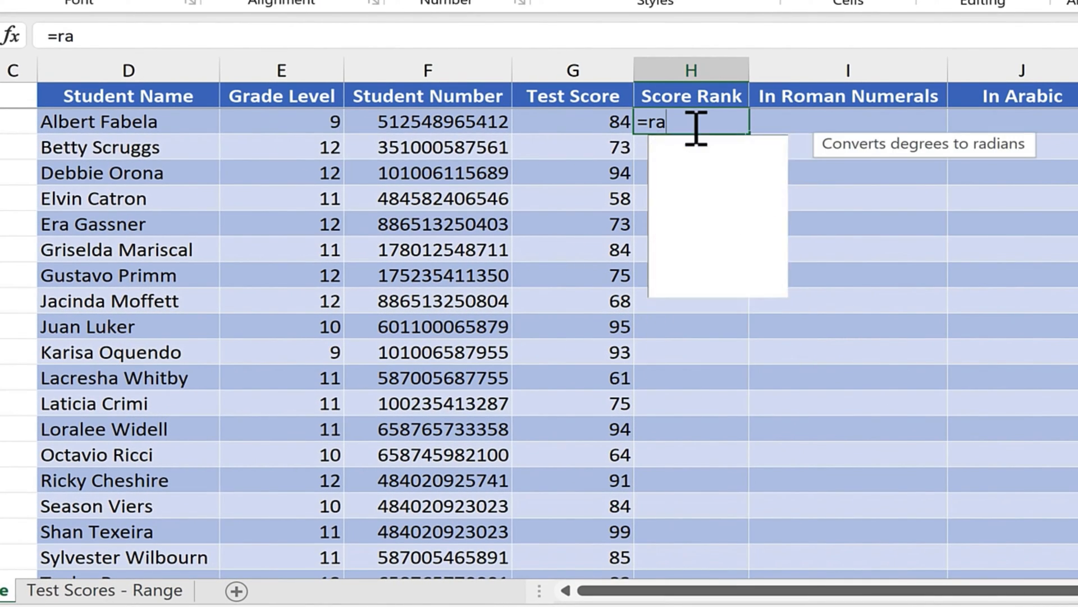
{"action": "type", "text": "nk"}
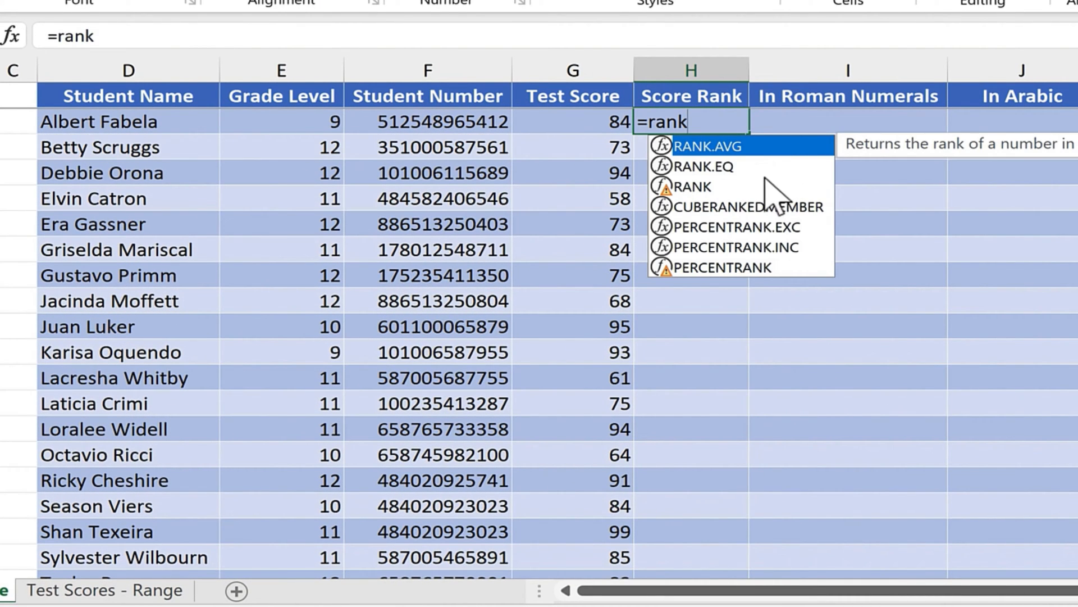
{"action": "mouse_move", "coordinate": [719, 200]}
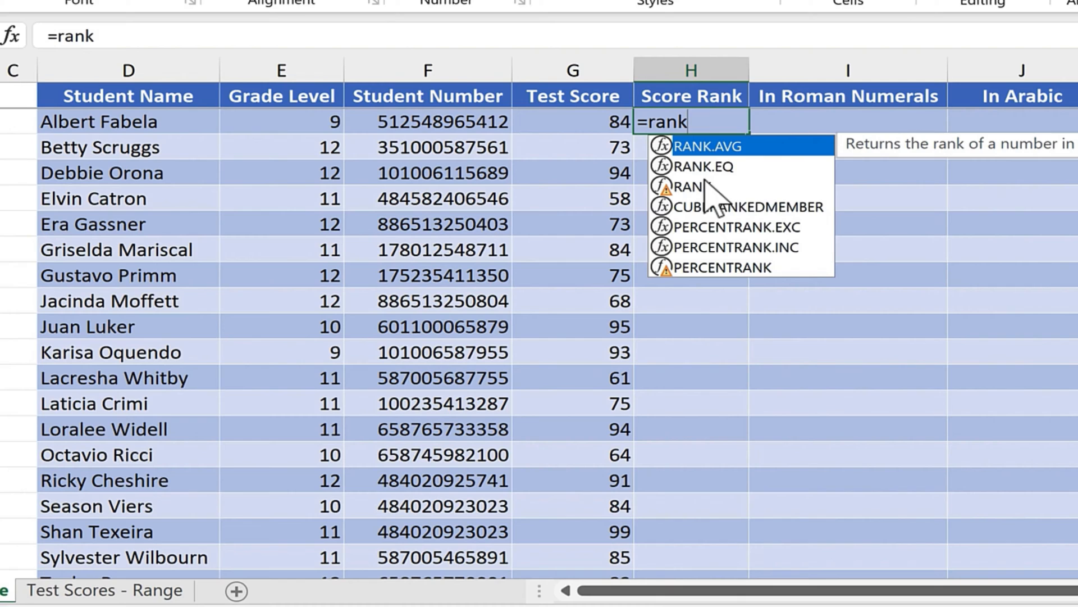
{"action": "mouse_move", "coordinate": [712, 206]}
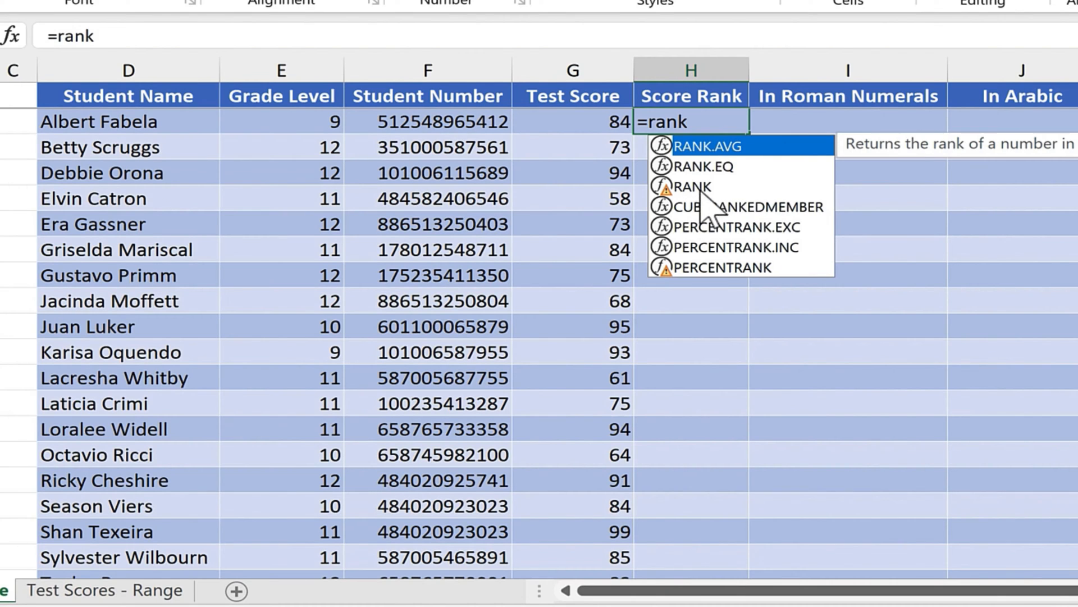
{"action": "mouse_move", "coordinate": [709, 121]}
{"action": "type", "text": "("}
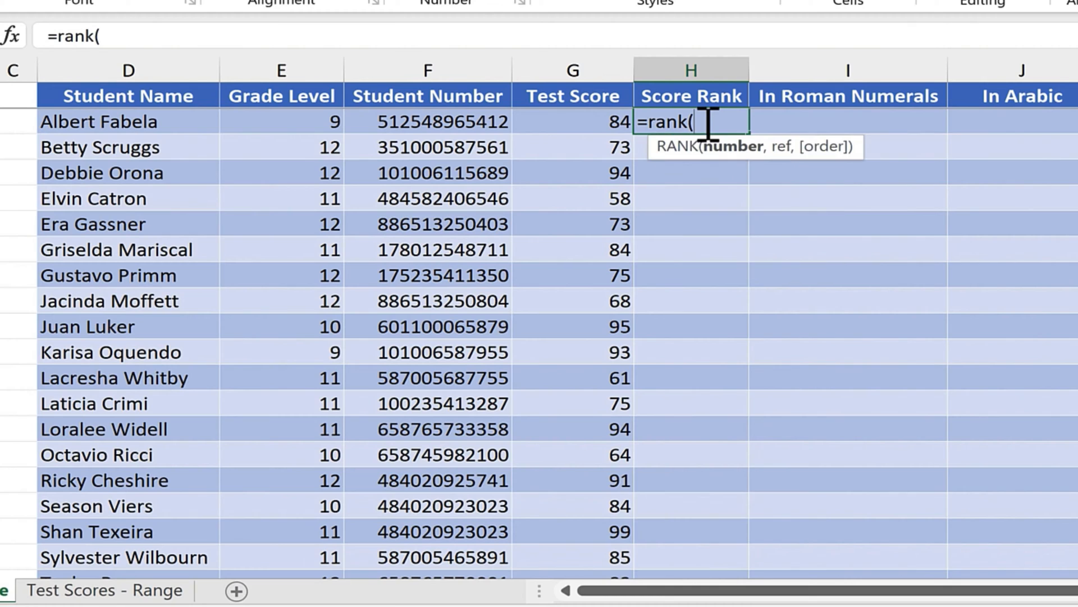
{"action": "mouse_move", "coordinate": [767, 150]}
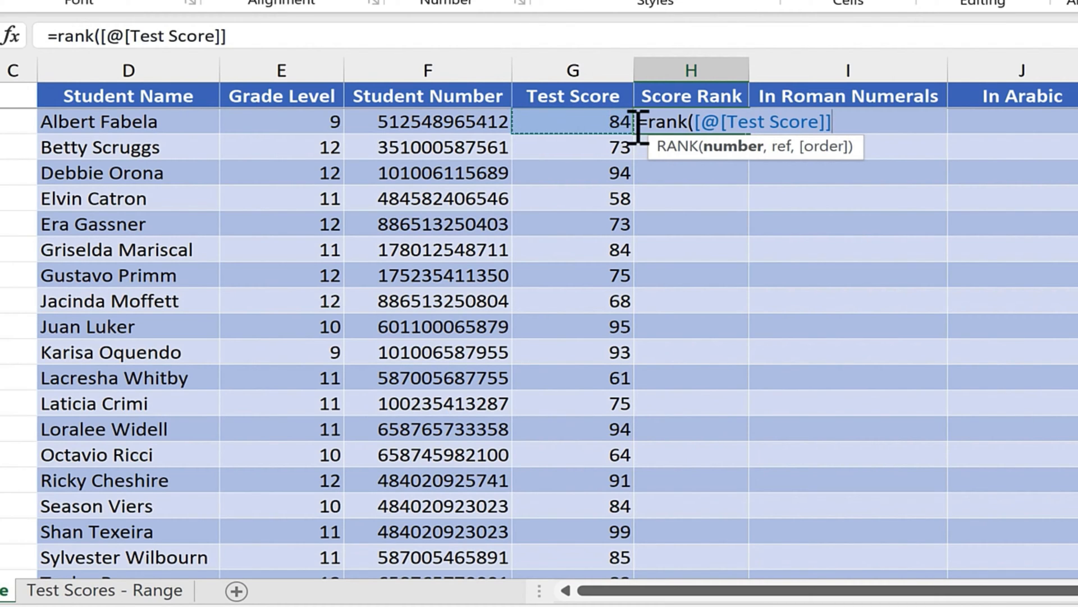
{"action": "type", "text": ",G:G)"}
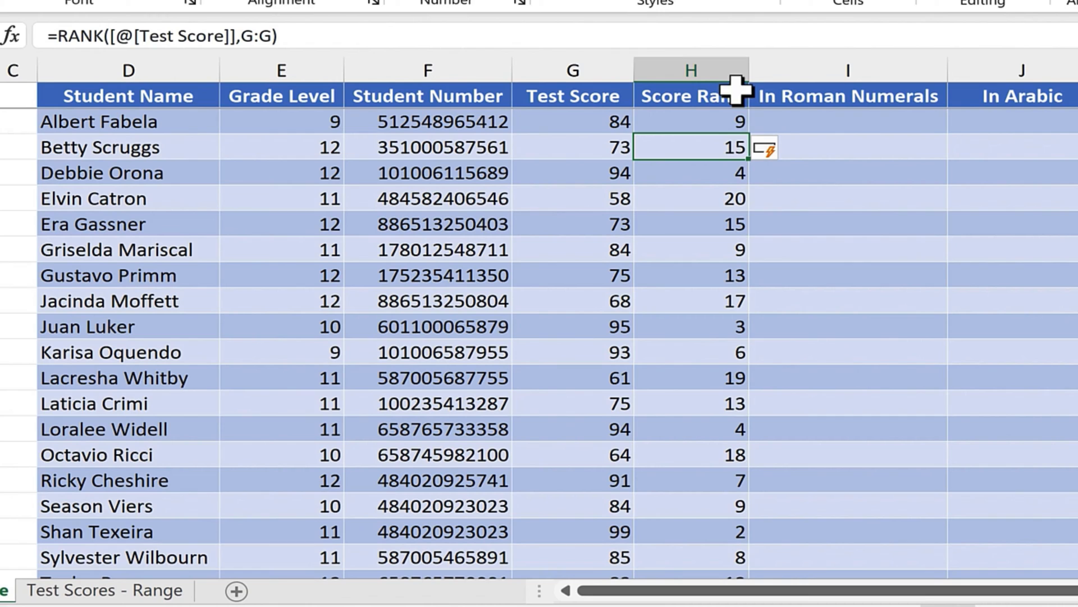
{"action": "mouse_move", "coordinate": [732, 189]}
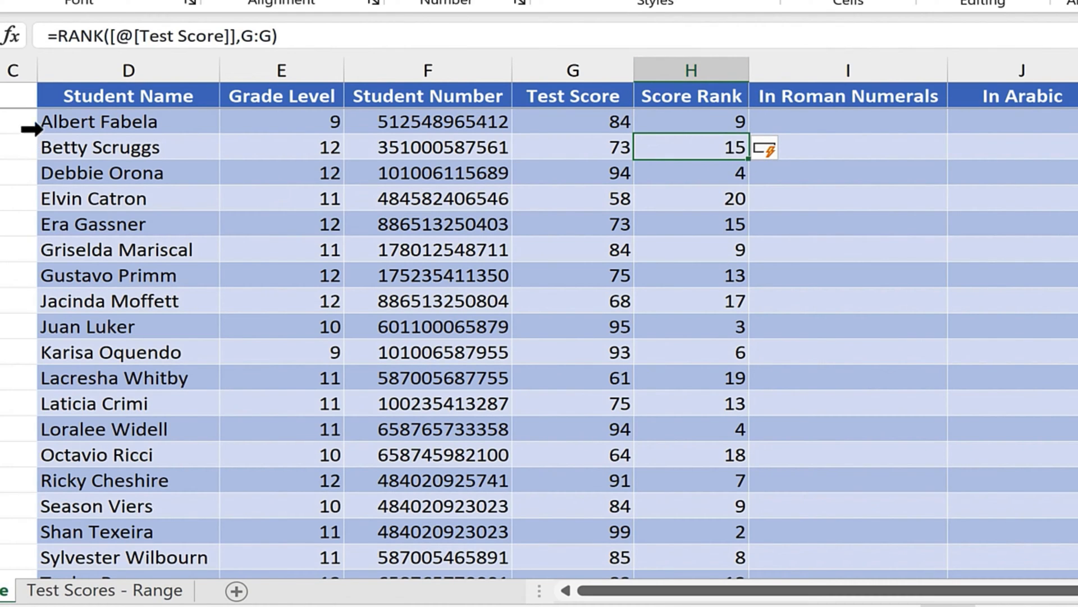
{"action": "mouse_move", "coordinate": [705, 198]}
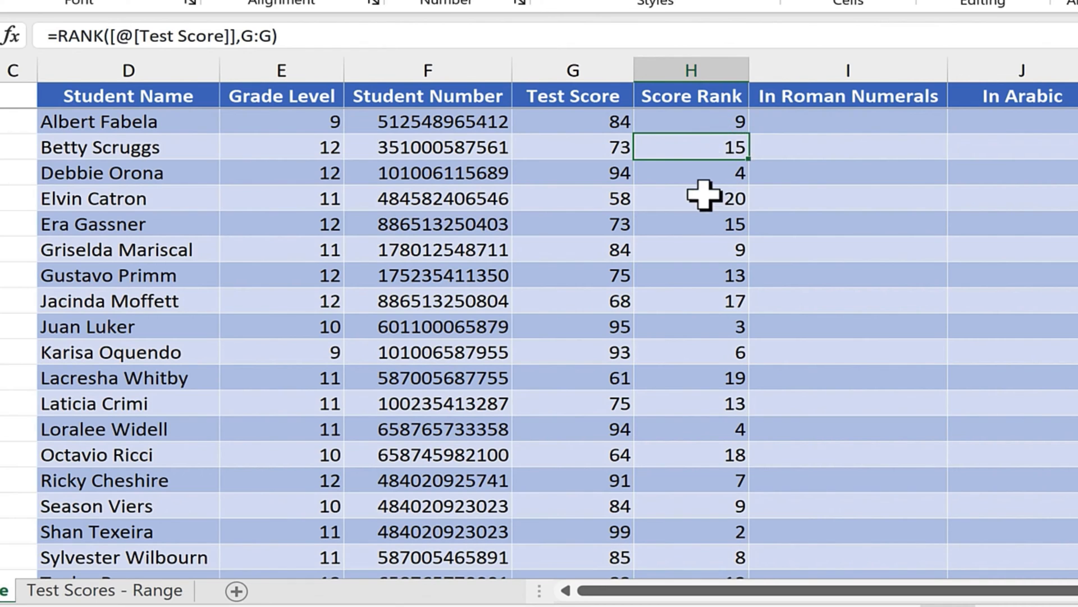
{"action": "scroll", "scroll_direction": "down", "scroll_amount": 3}
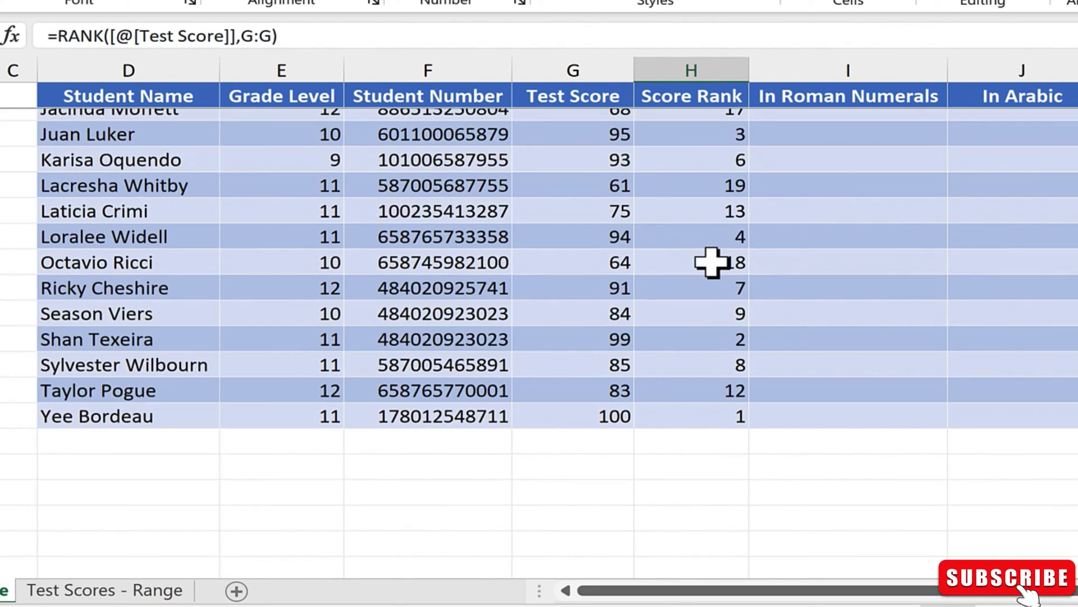
{"action": "scroll", "scroll_direction": "up", "scroll_amount": 3}
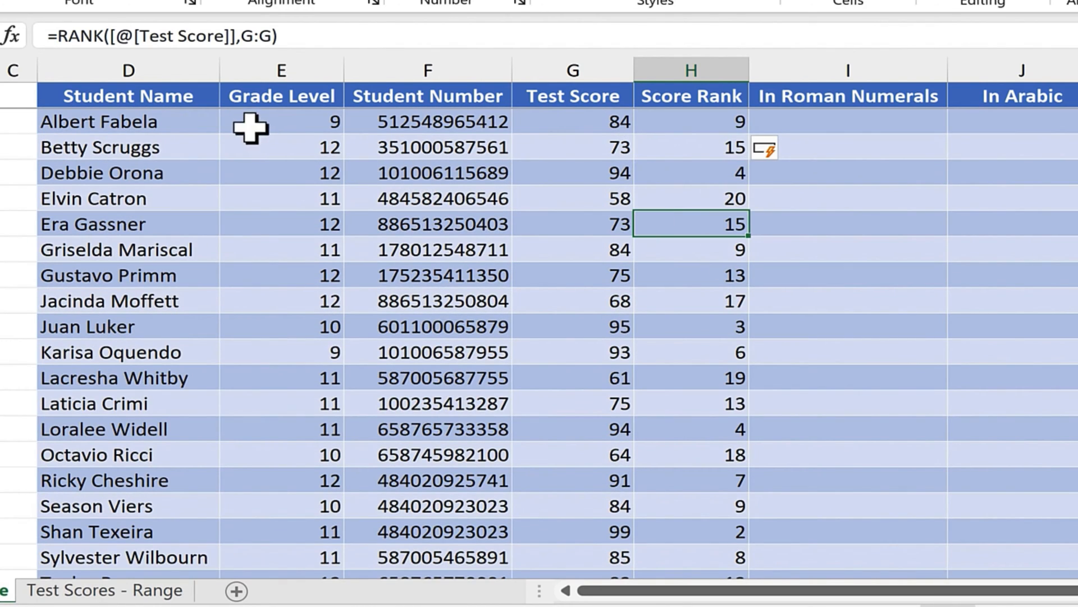
{"action": "mouse_move", "coordinate": [644, 240]}
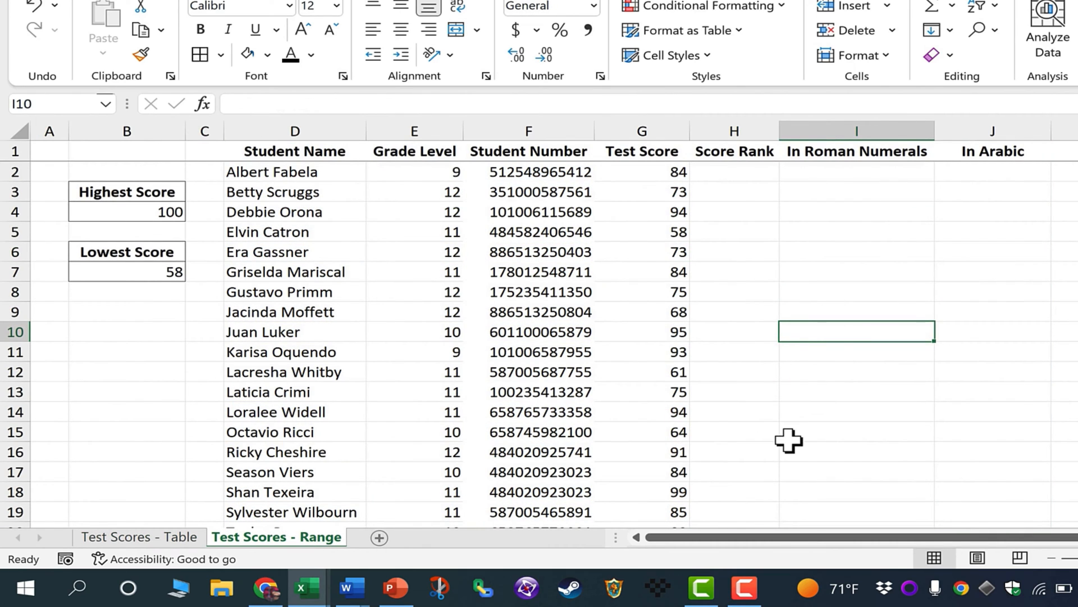
{"action": "left_click", "coordinate": [734, 171]}
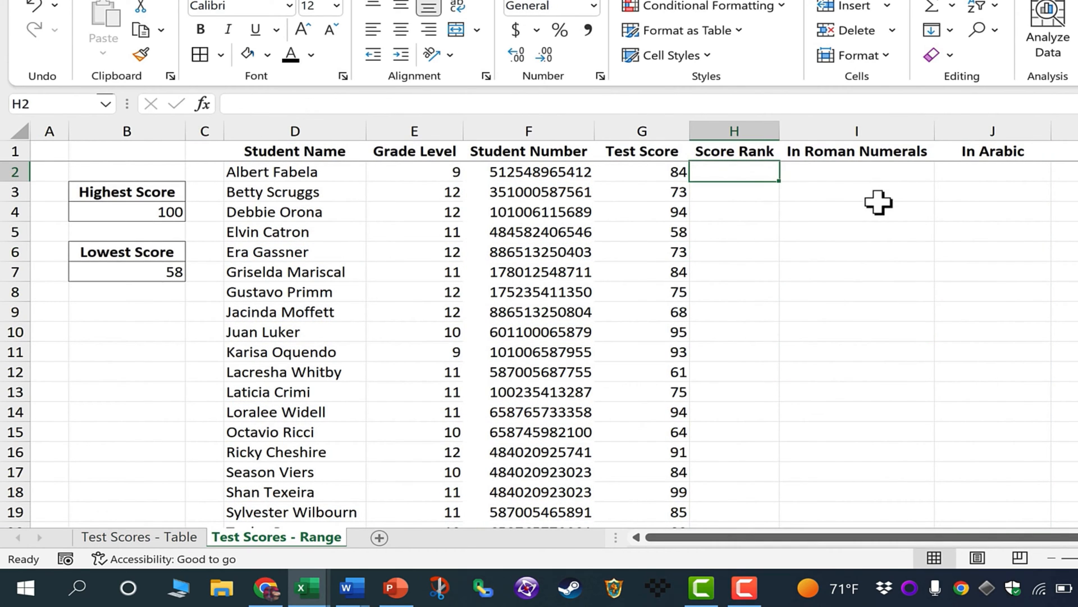
{"action": "type", "text": "=rank("}
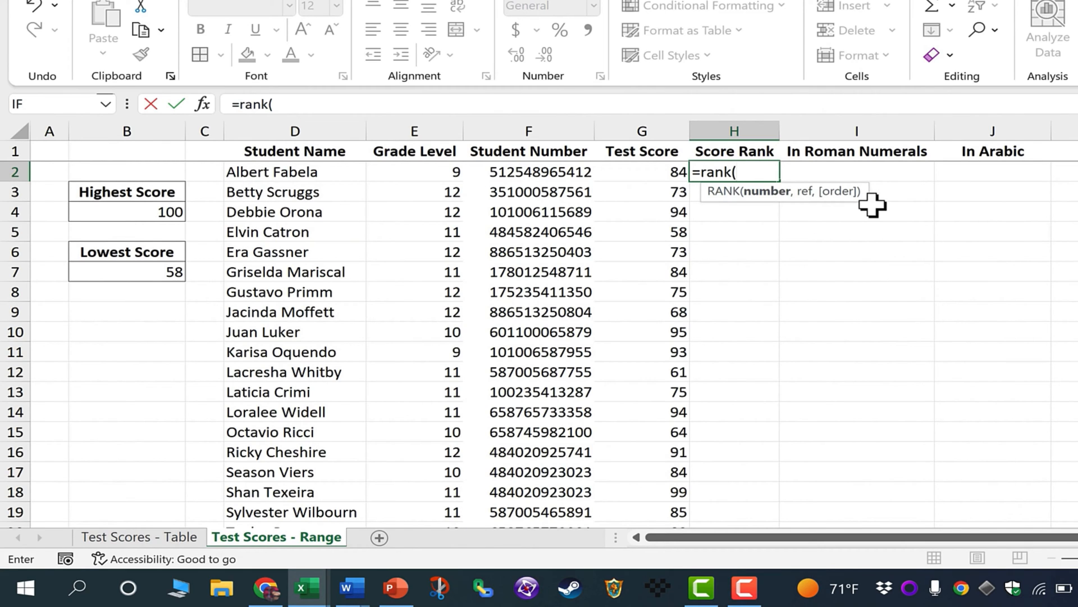
{"action": "left_click", "coordinate": [641, 171]}
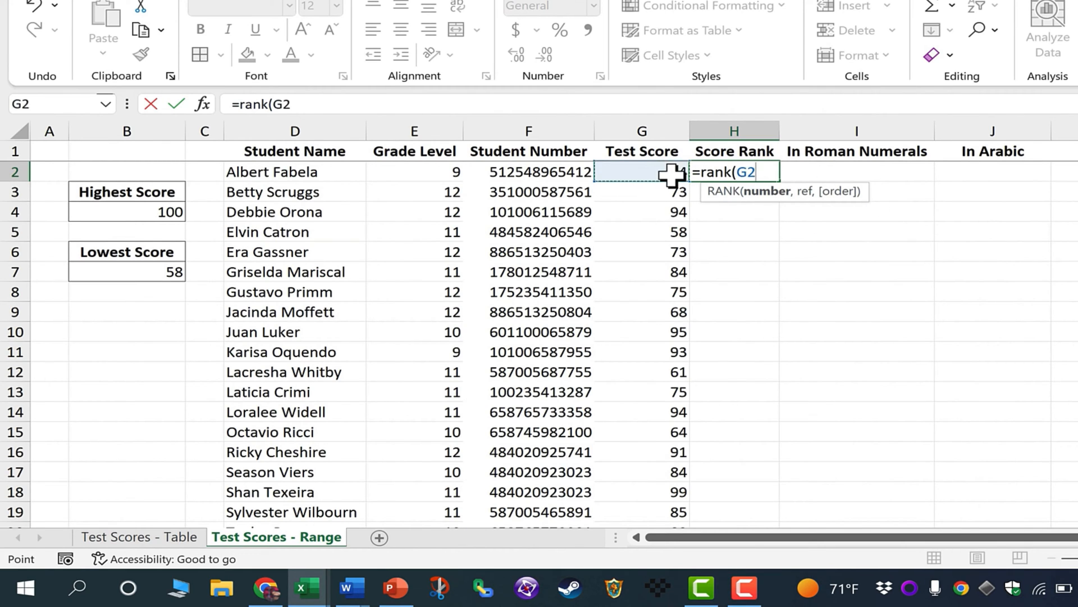
{"action": "type", "text": ",G:G"}
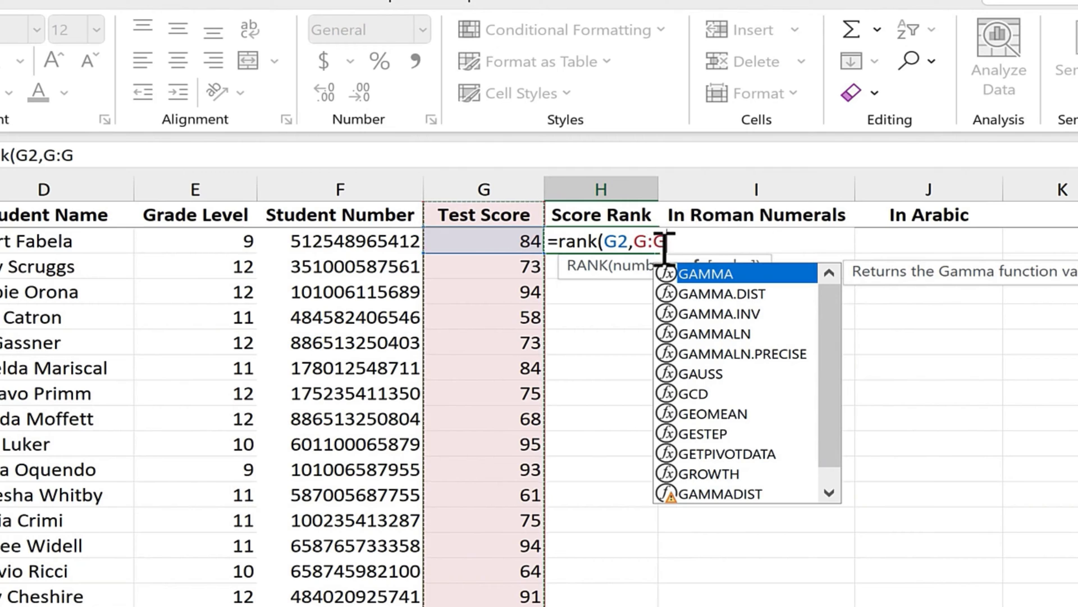
{"action": "mouse_move", "coordinate": [347, 244]}
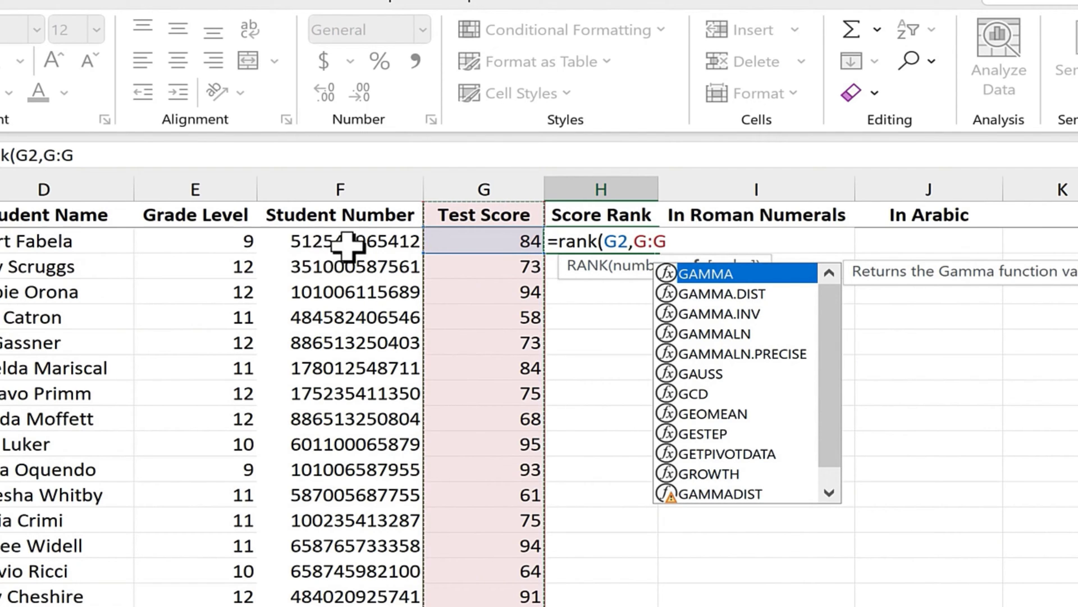
{"action": "mouse_move", "coordinate": [434, 295]}
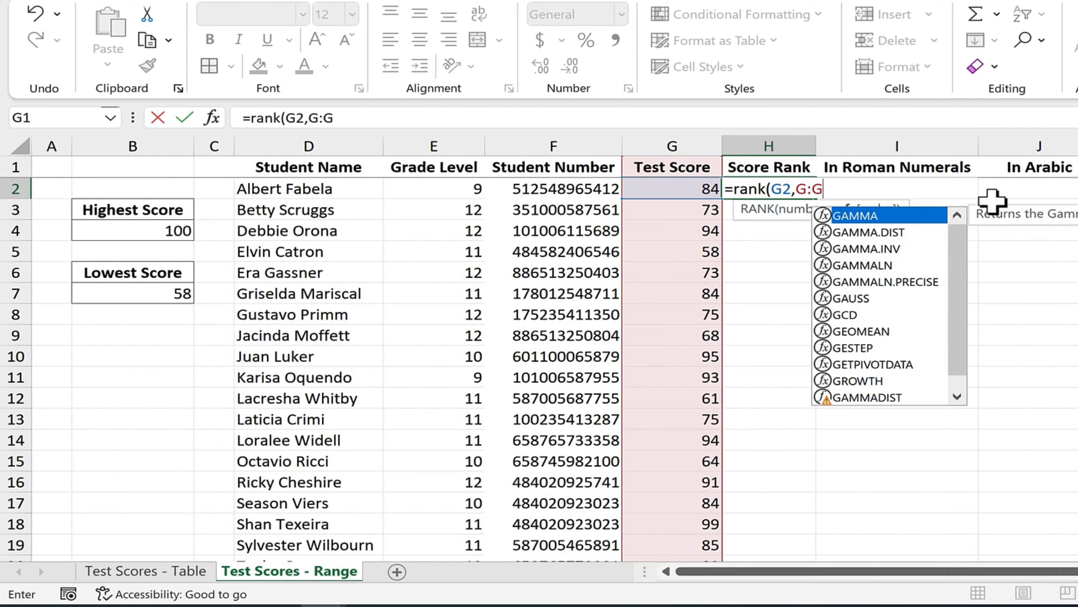
Step: Complete the formula as =rank(G2,G:G,0) so the first student's rank shows 9
{"action": "type", "text": ","}
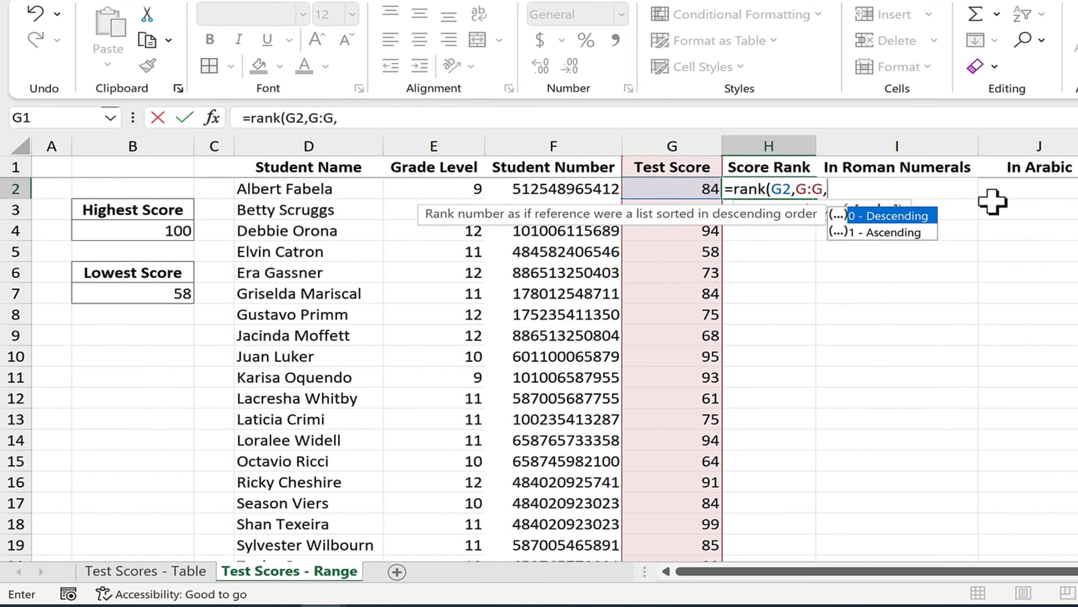
{"action": "mouse_move", "coordinate": [913, 250]}
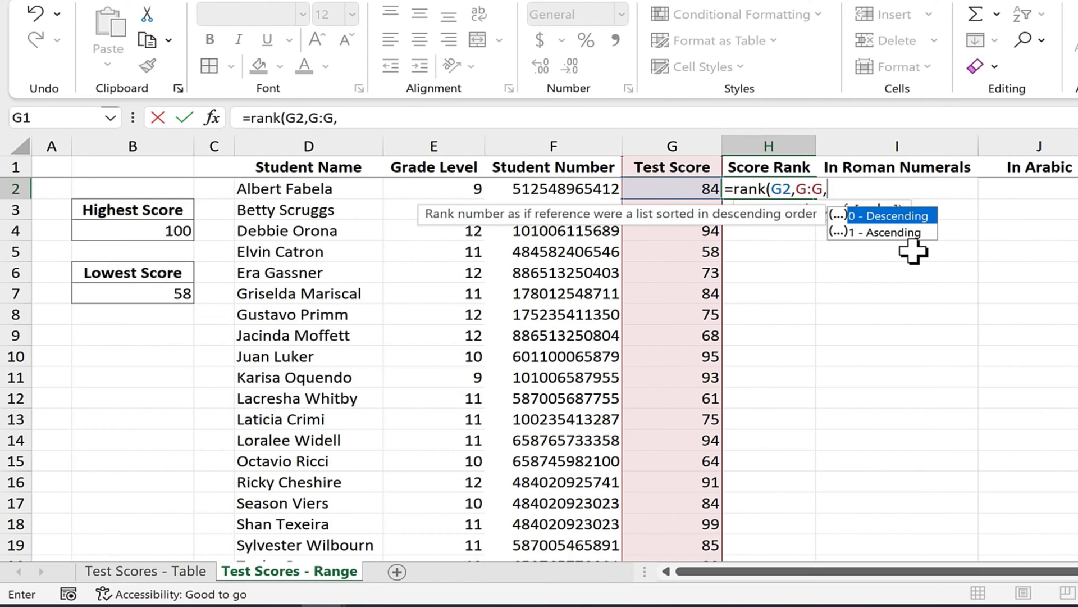
{"action": "mouse_move", "coordinate": [914, 234]}
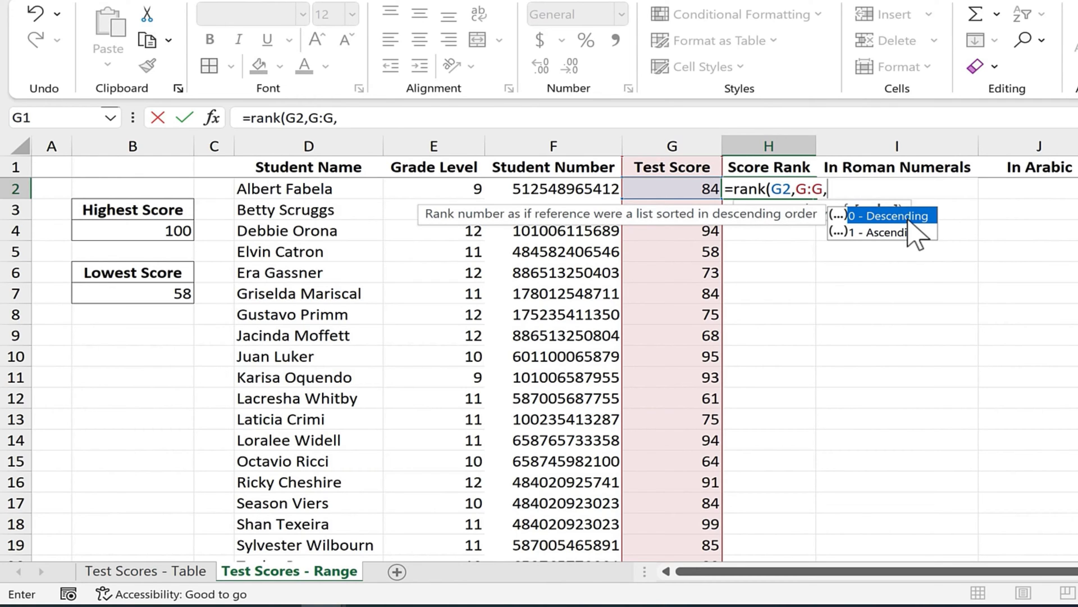
{"action": "mouse_move", "coordinate": [894, 250]}
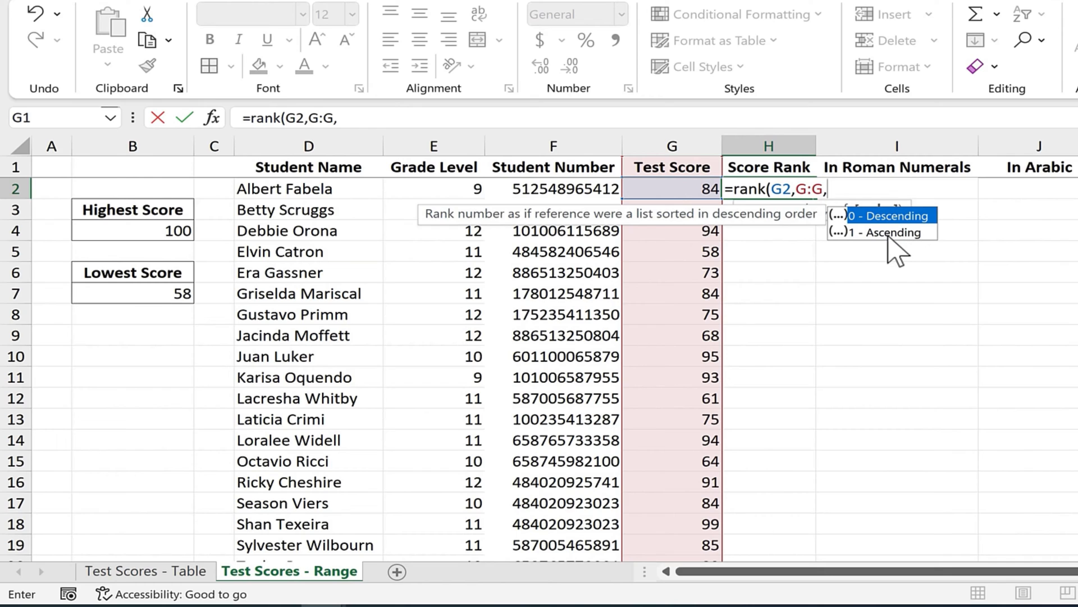
{"action": "mouse_move", "coordinate": [887, 244]}
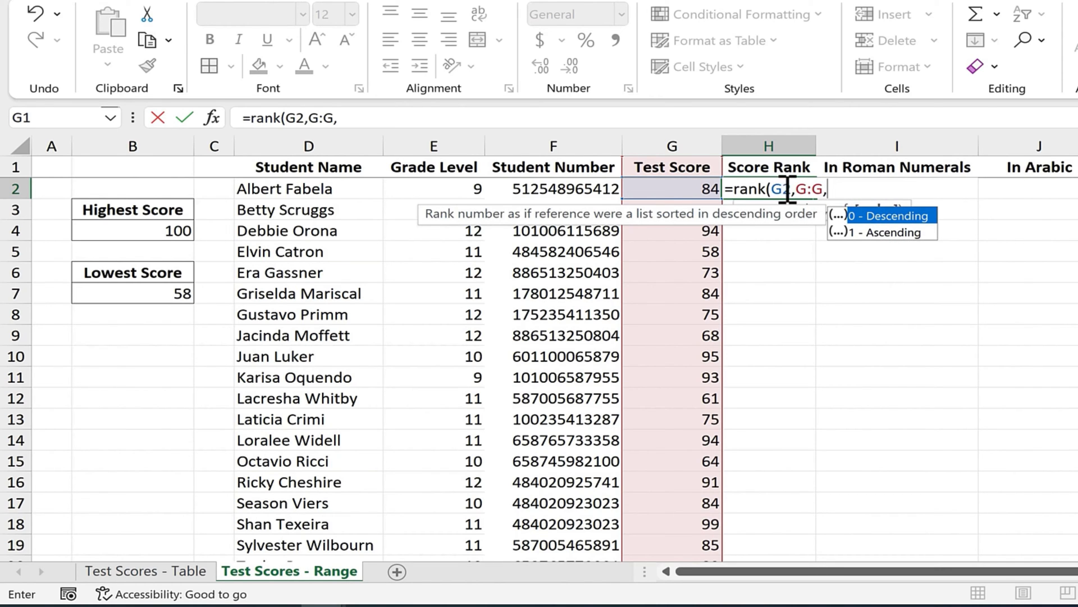
{"action": "mouse_move", "coordinate": [911, 237]}
{"action": "type", "text": "0)"}
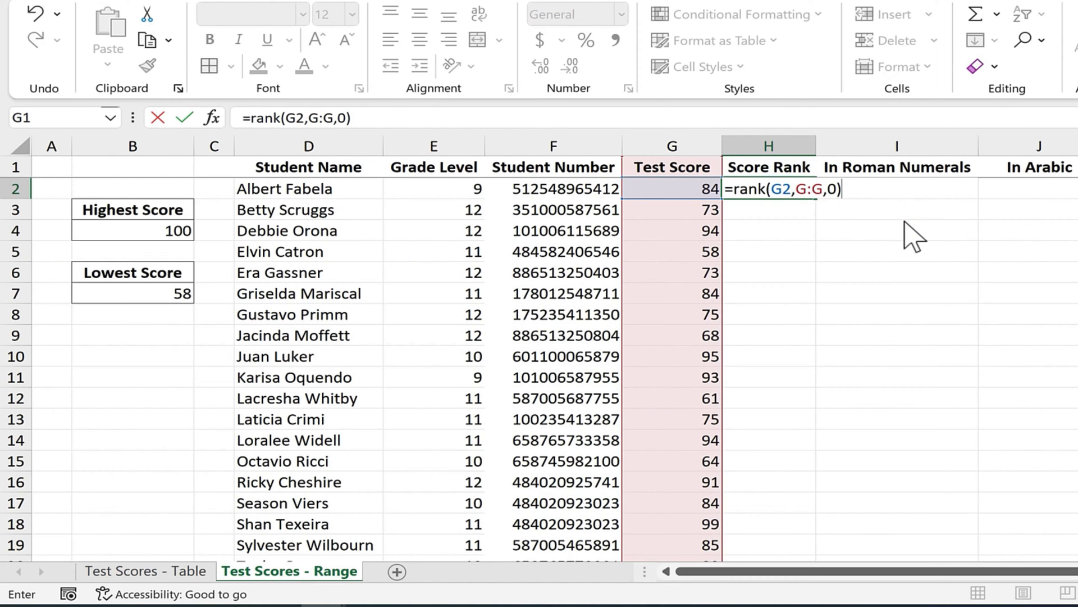
{"action": "key", "text": "Return"}
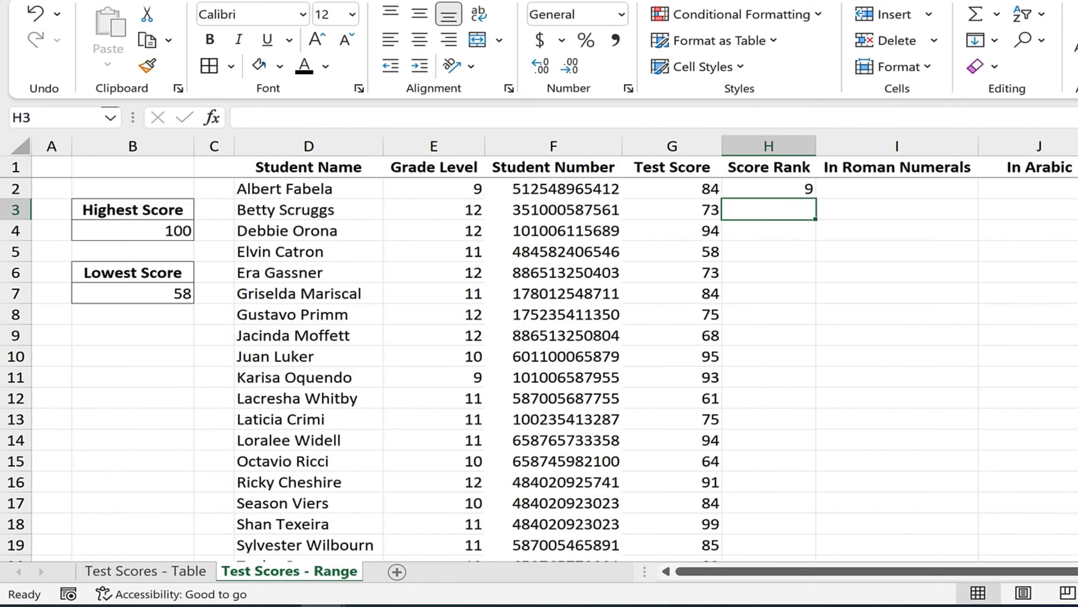
Step: Compare the Table sheet's H2 formula, then return to the Range sheet's H2 showing rank 9
{"action": "left_click", "coordinate": [145, 570]}
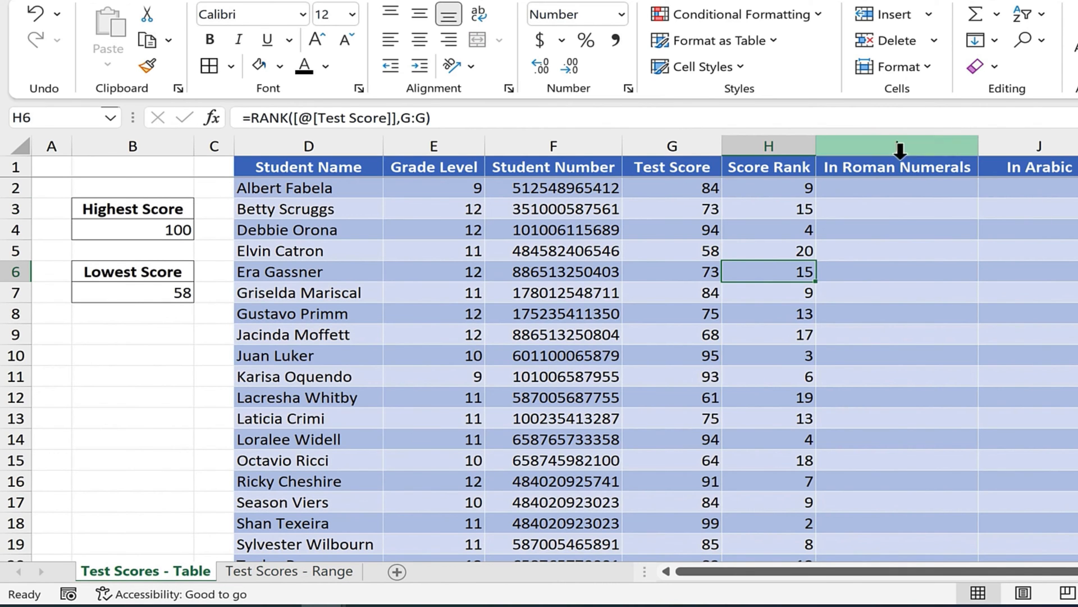
{"action": "left_click", "coordinate": [769, 187]}
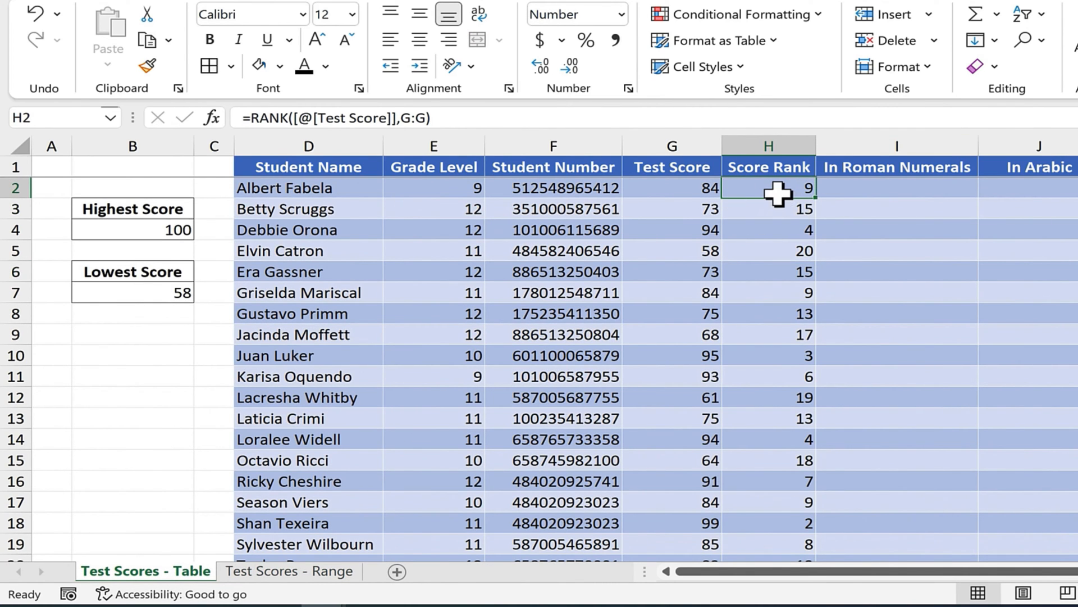
{"action": "left_click", "coordinate": [288, 571]}
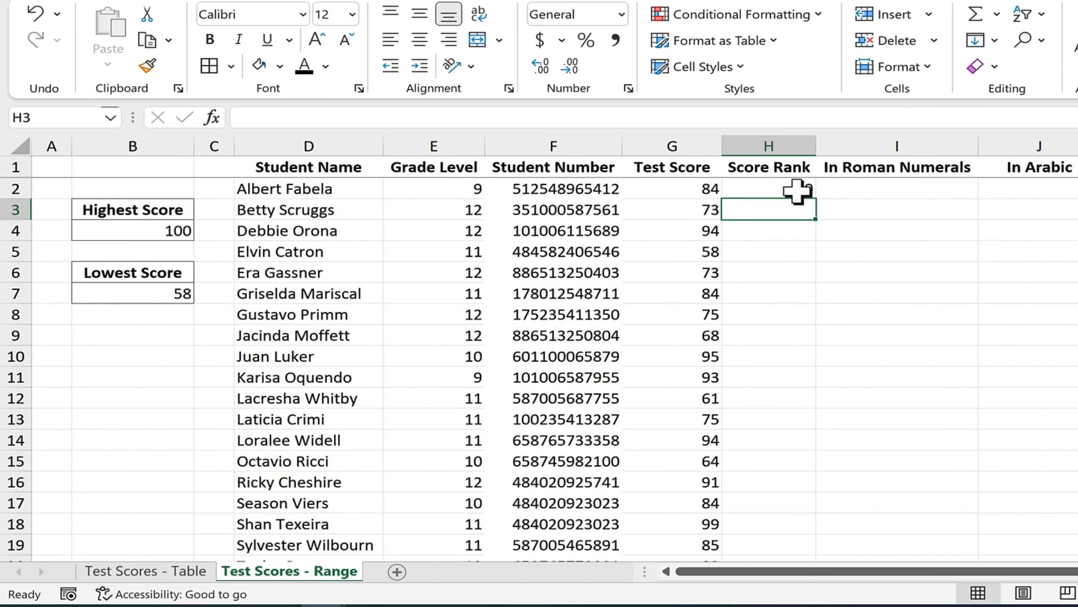
{"action": "left_click", "coordinate": [768, 189]}
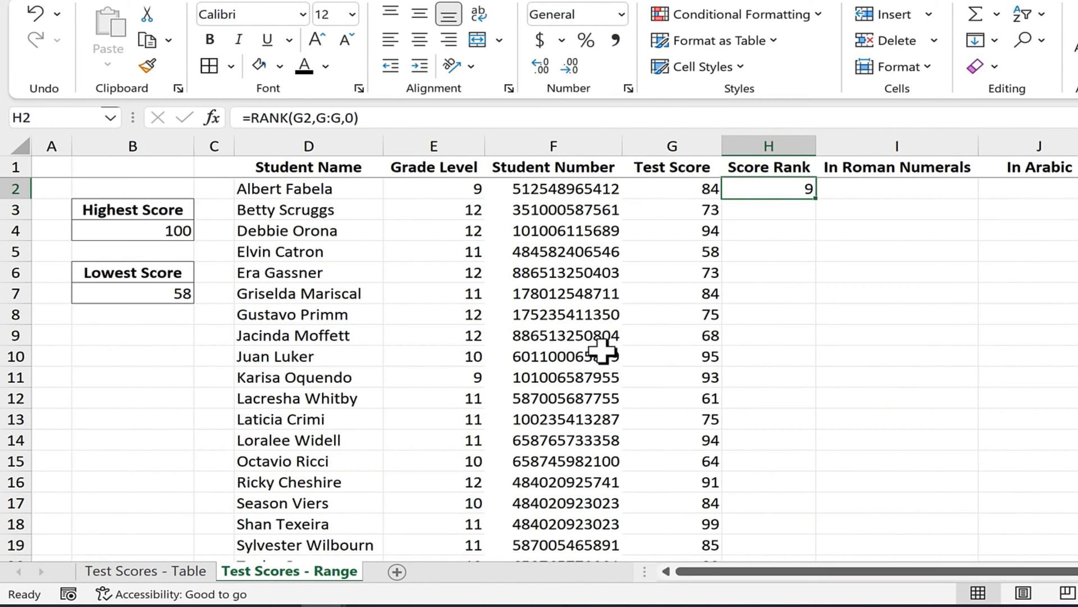
{"action": "mouse_move", "coordinate": [797, 318]}
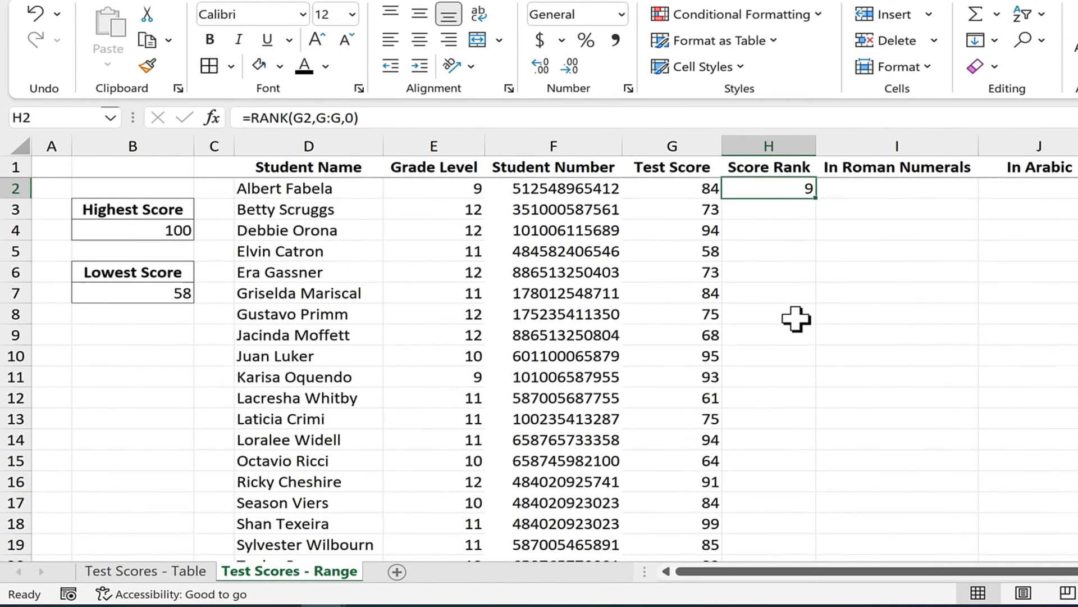
{"action": "mouse_move", "coordinate": [792, 279]}
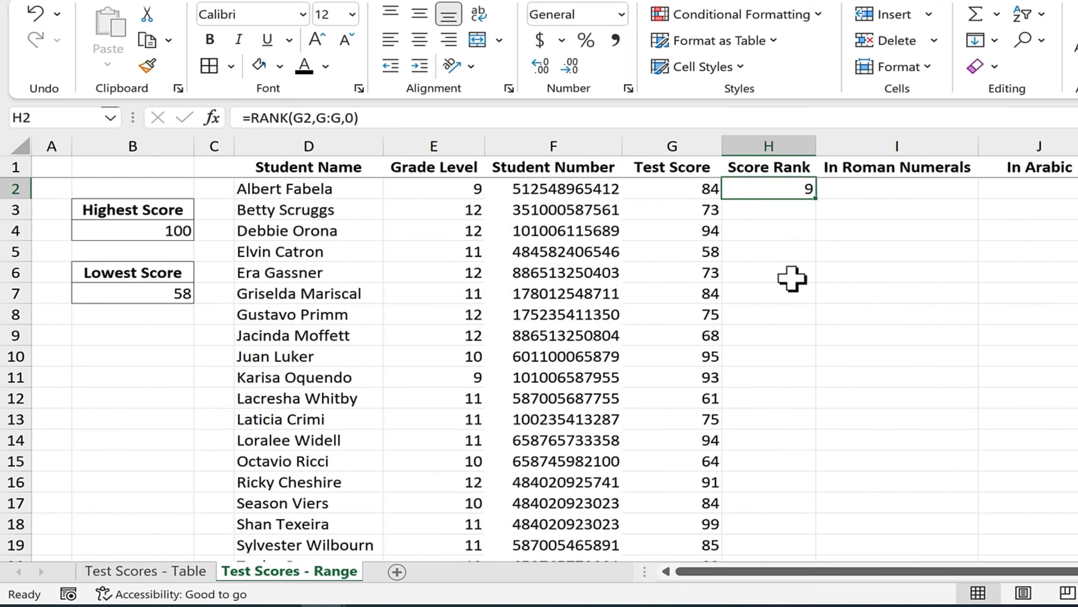
{"action": "mouse_move", "coordinate": [818, 208]}
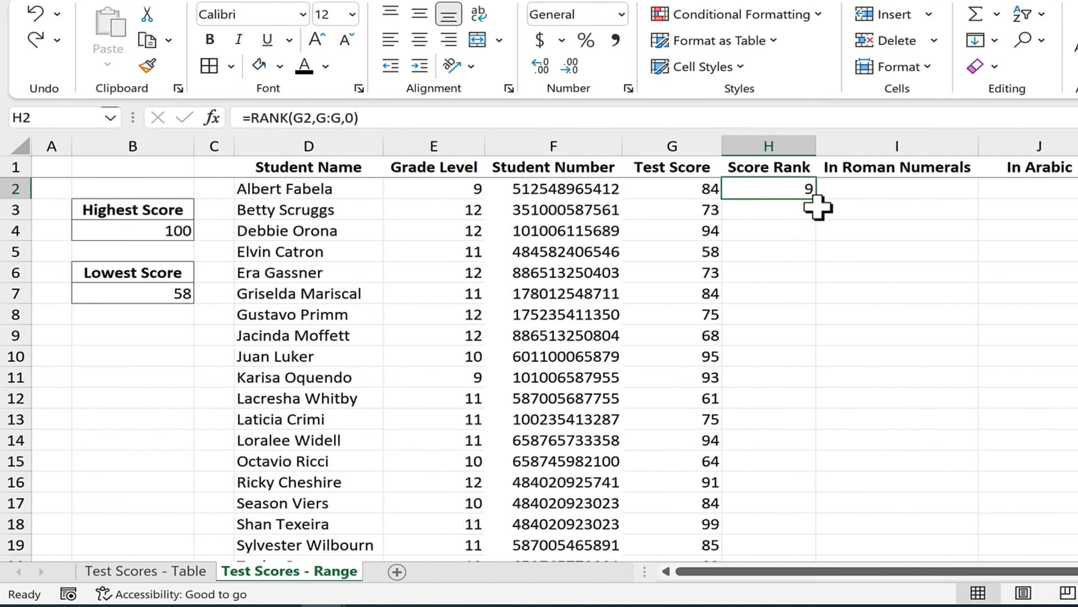
{"action": "mouse_move", "coordinate": [777, 189]}
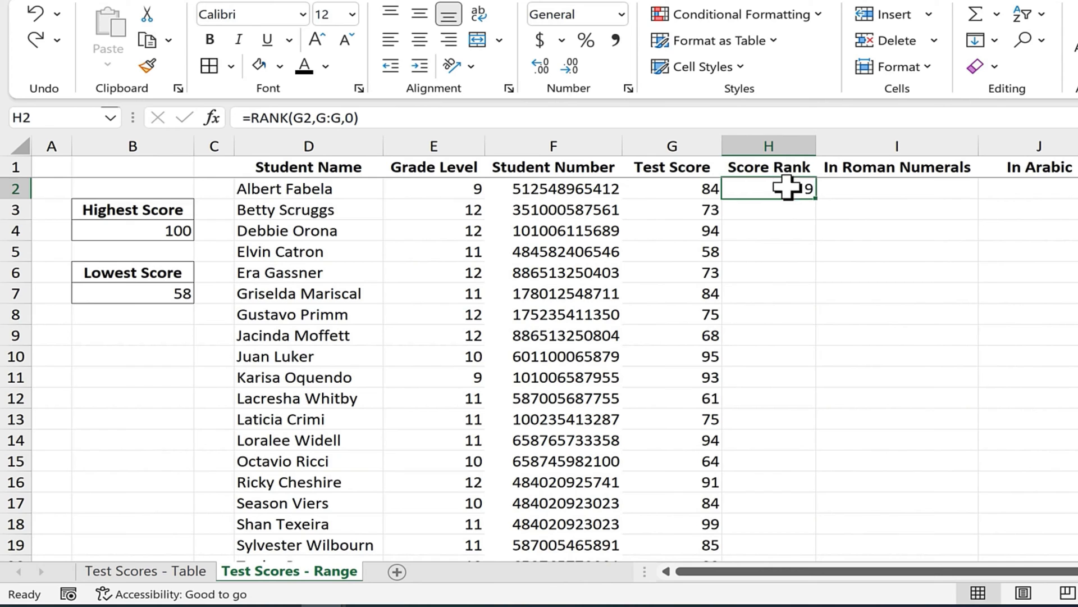
{"action": "mouse_move", "coordinate": [819, 201]}
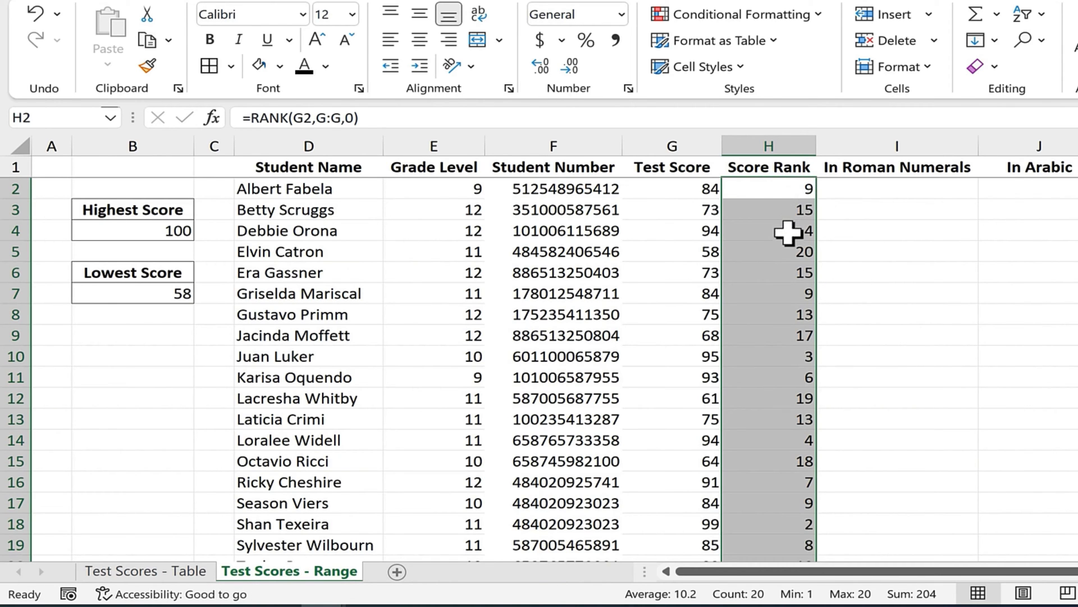
Step: Fill the Score Rank column down and switch H2 to ascending order, showing 10
{"action": "scroll", "scroll_direction": "down", "scroll_amount": 3}
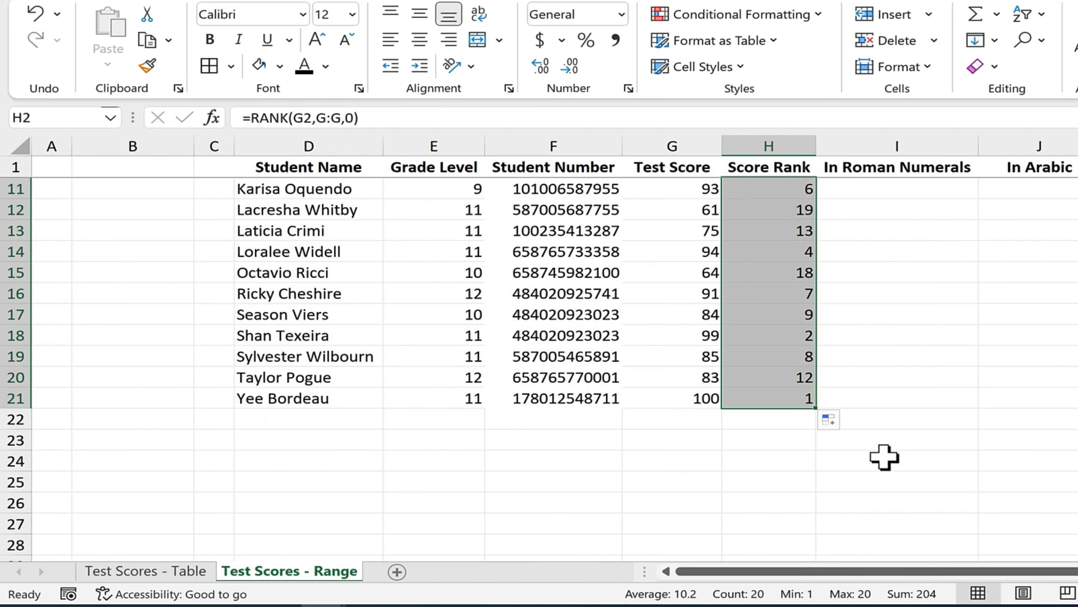
{"action": "scroll", "scroll_direction": "up", "scroll_amount": 3}
{"action": "type", "text": "1"}
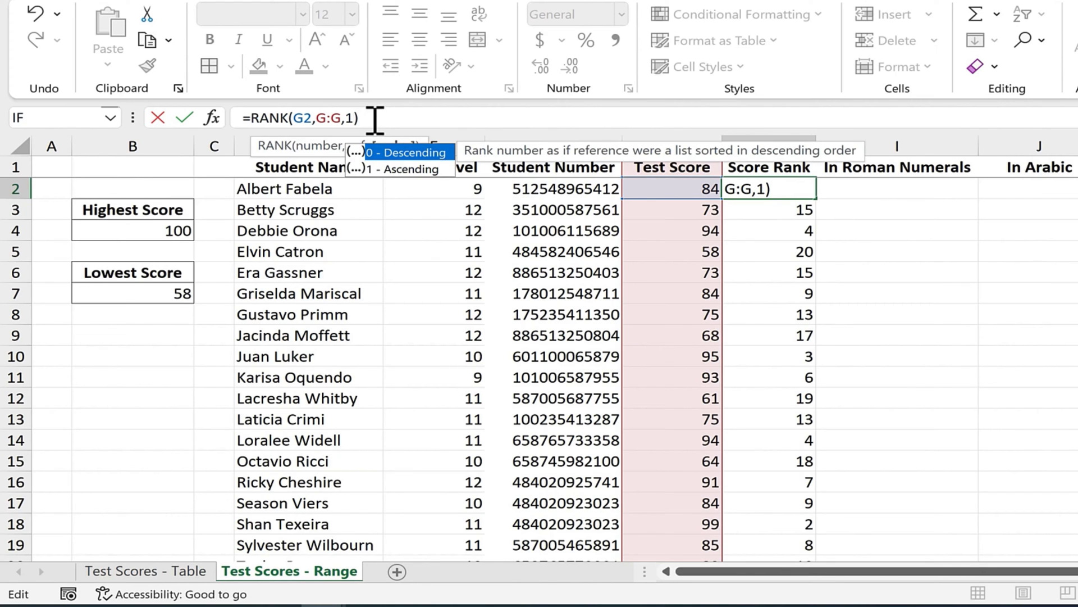
{"action": "key", "text": "Return"}
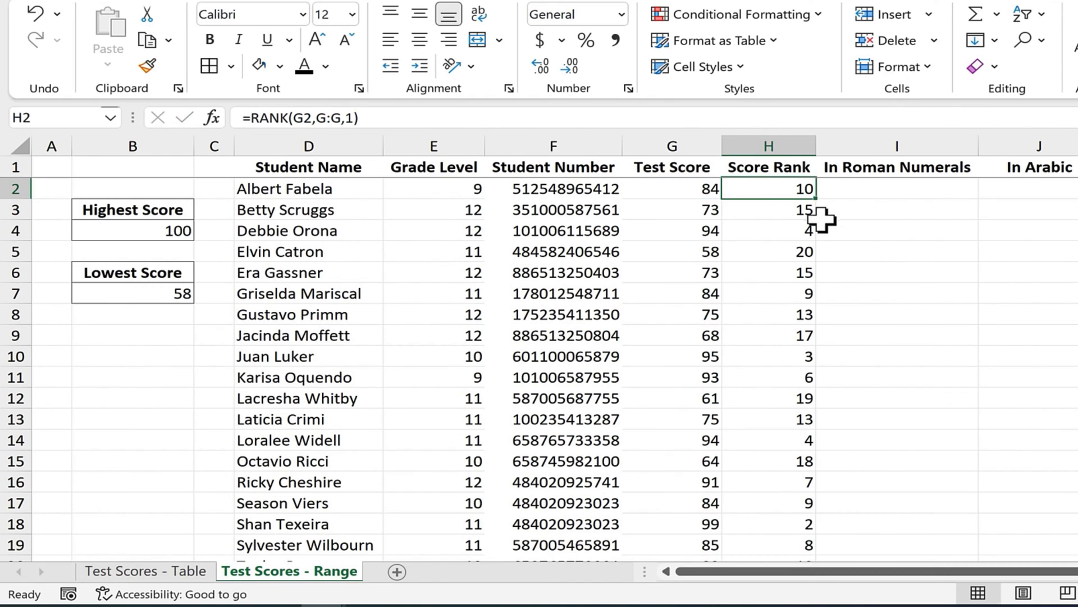
{"action": "mouse_move", "coordinate": [819, 214]}
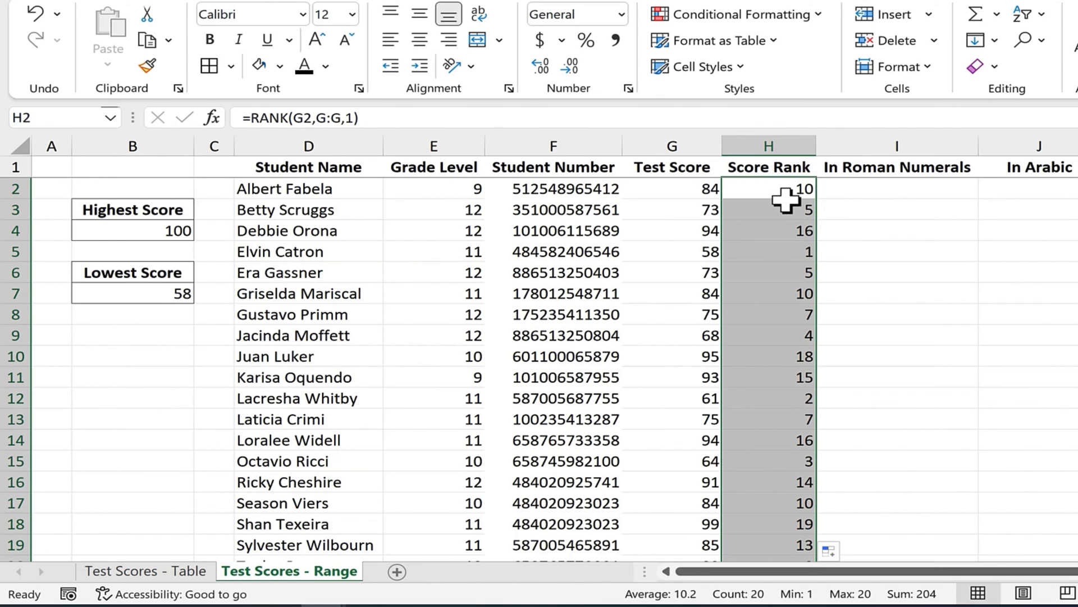
{"action": "mouse_move", "coordinate": [811, 242]}
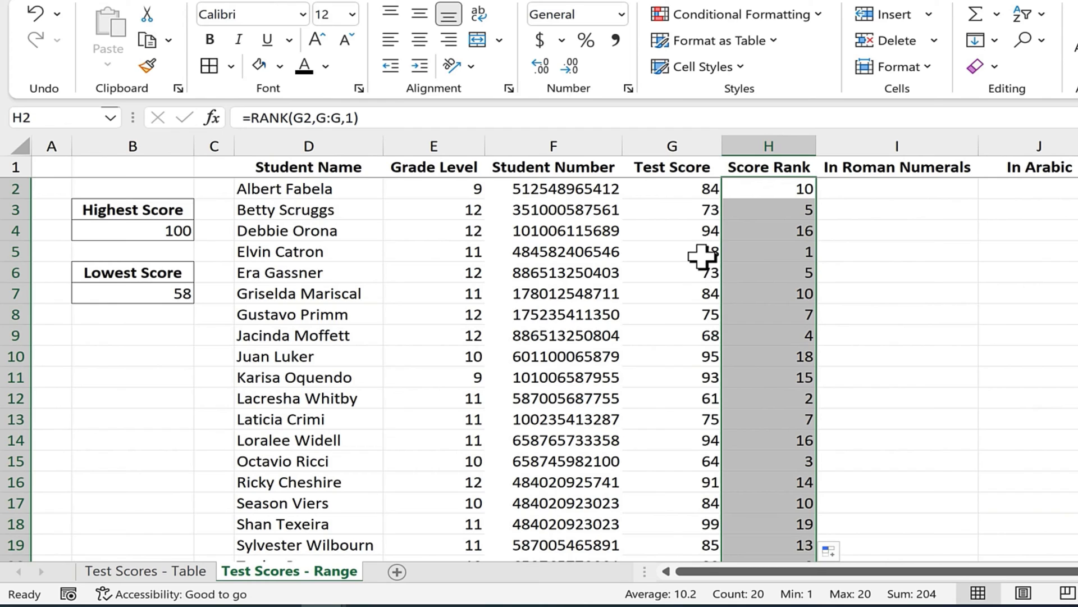
{"action": "mouse_move", "coordinate": [794, 259]}
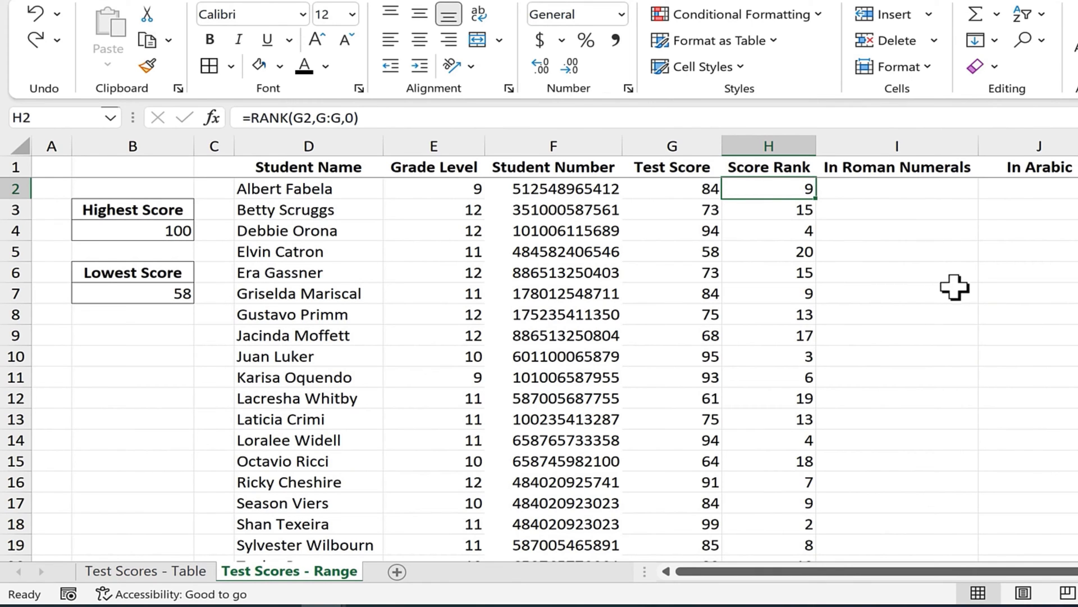
{"action": "mouse_move", "coordinate": [145, 587]}
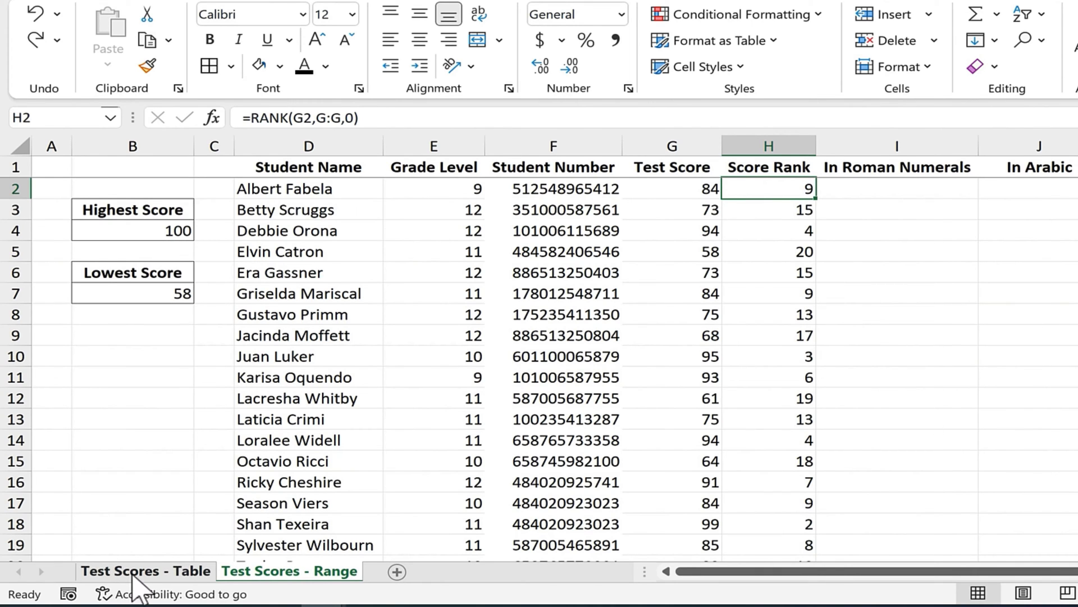
{"action": "left_click", "coordinate": [145, 571]}
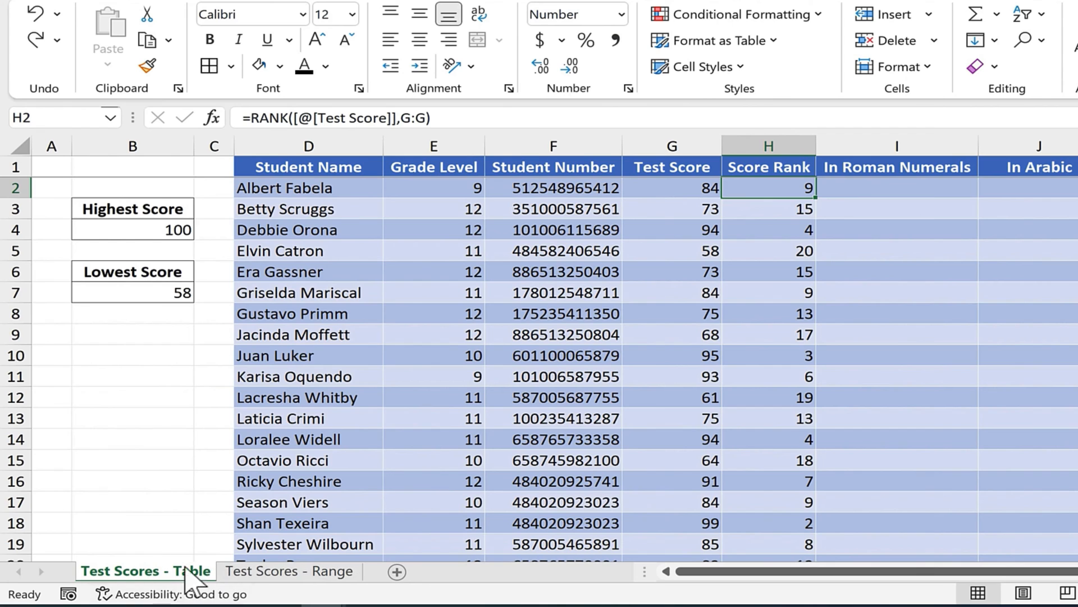
{"action": "mouse_move", "coordinate": [227, 581]}
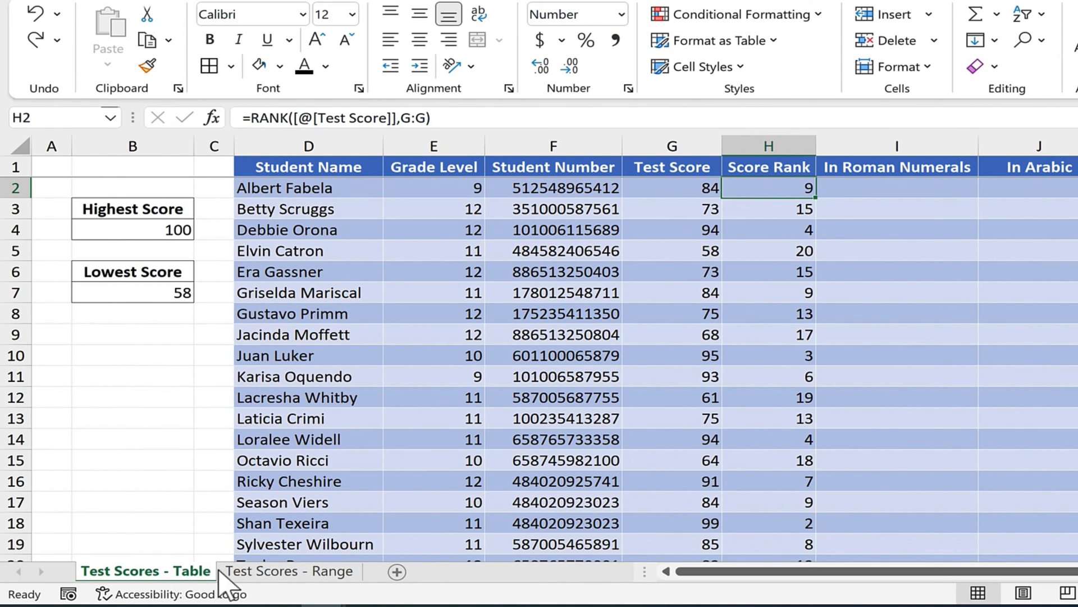
{"action": "scroll", "scroll_direction": "down", "scroll_amount": 3}
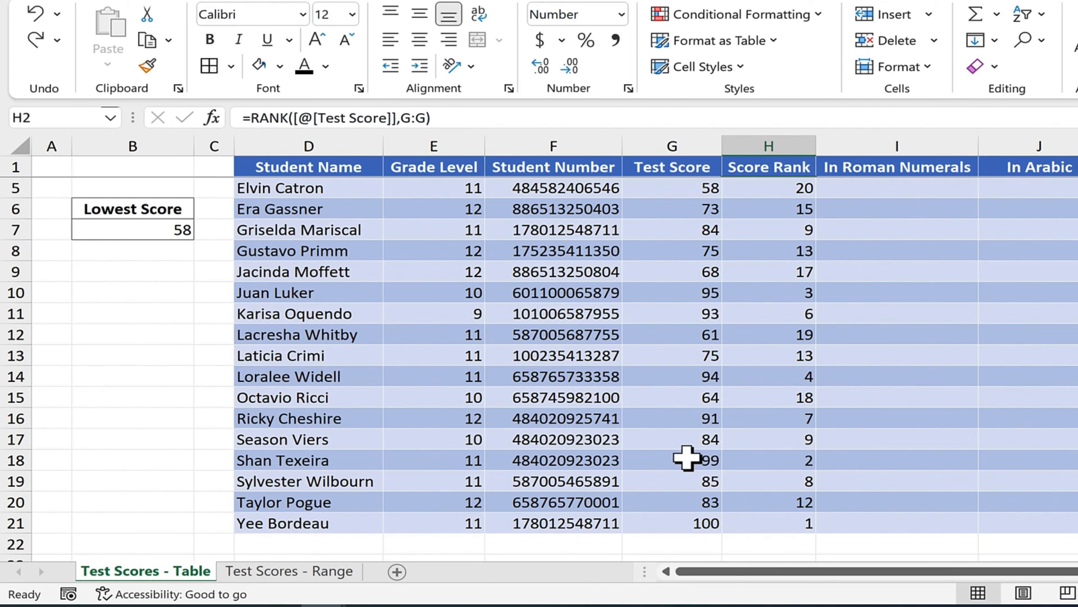
{"action": "mouse_move", "coordinate": [797, 467]}
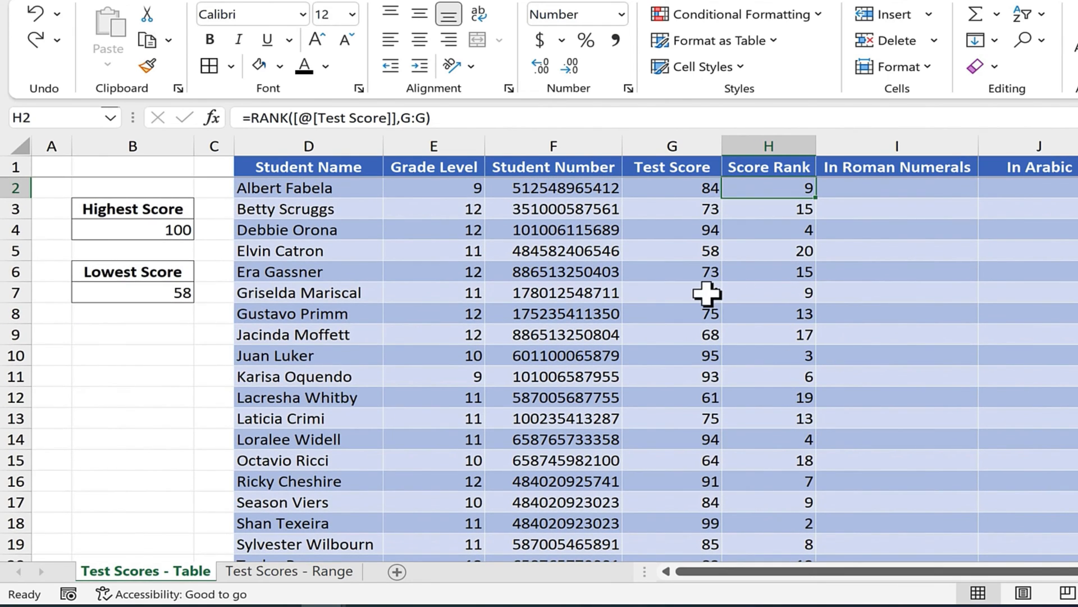
{"action": "left_click", "coordinate": [672, 292]}
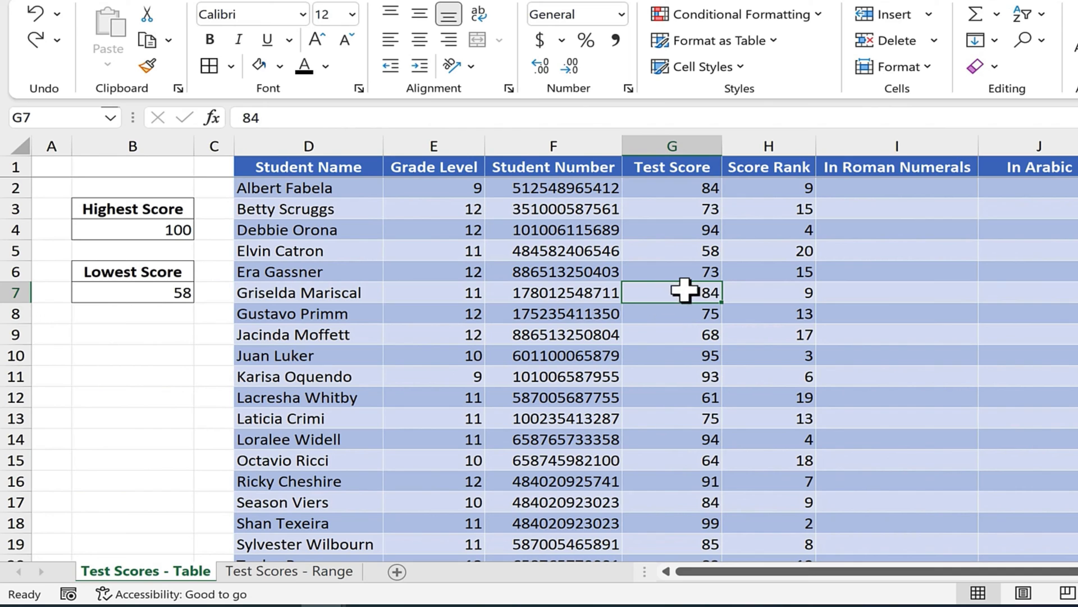
{"action": "mouse_move", "coordinate": [694, 188]}
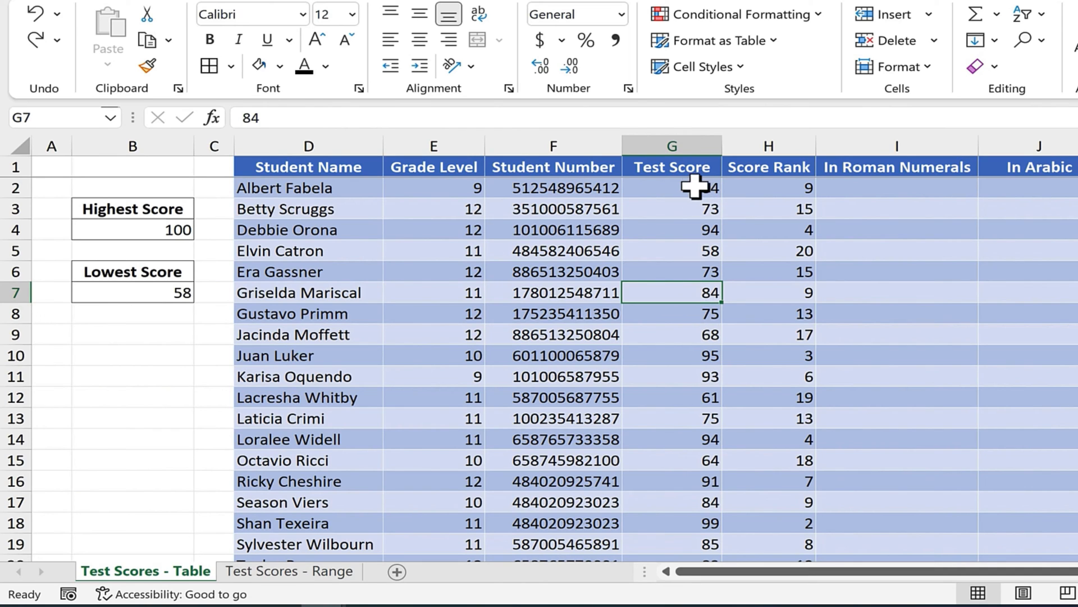
{"action": "left_click", "coordinate": [671, 188]}
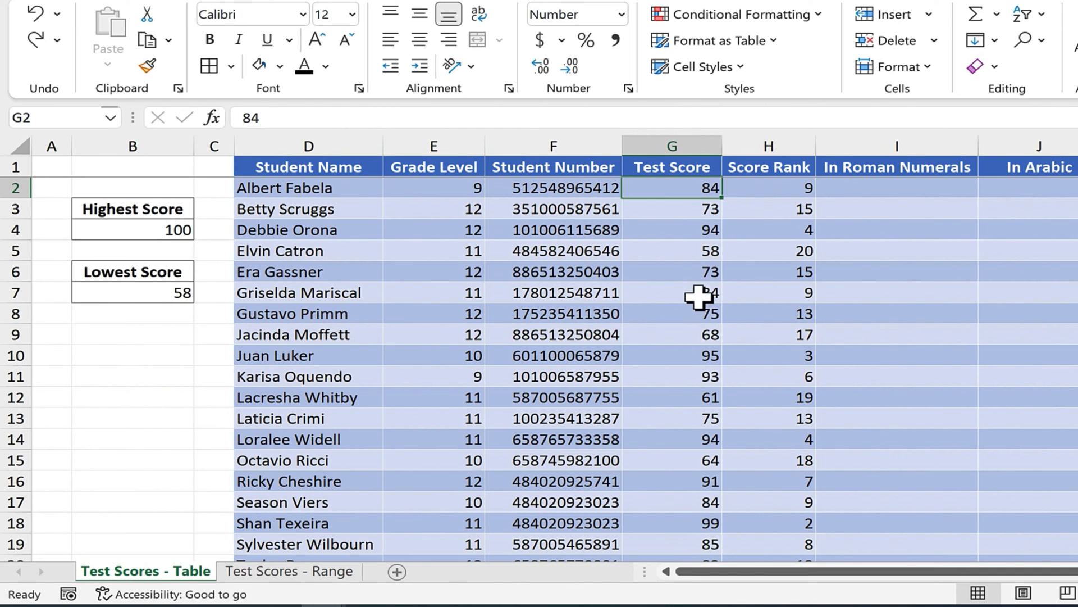
{"action": "mouse_move", "coordinate": [749, 289]}
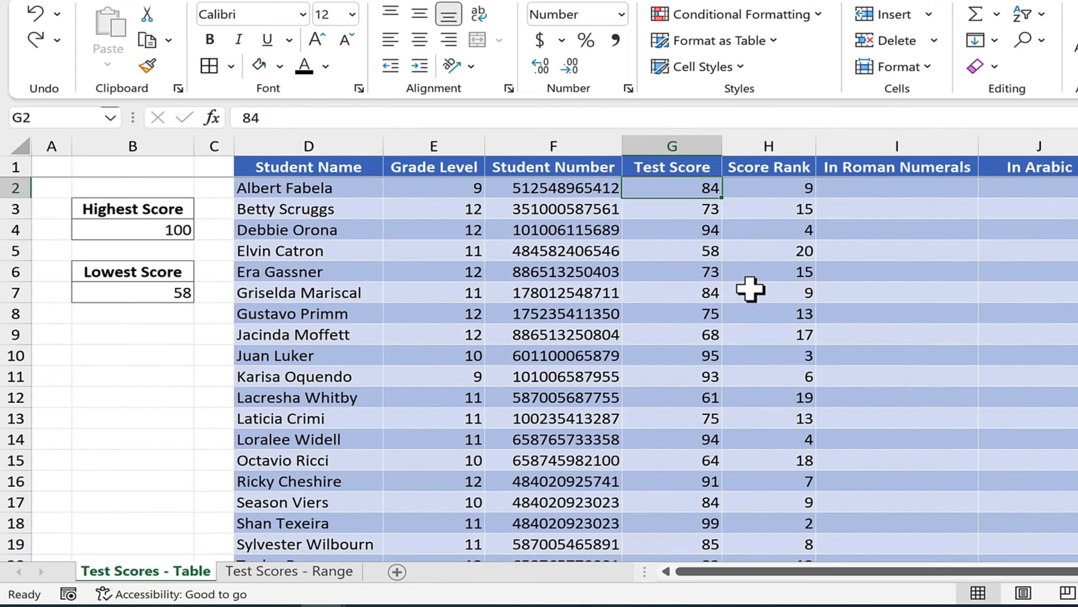
{"action": "left_click", "coordinate": [768, 292]}
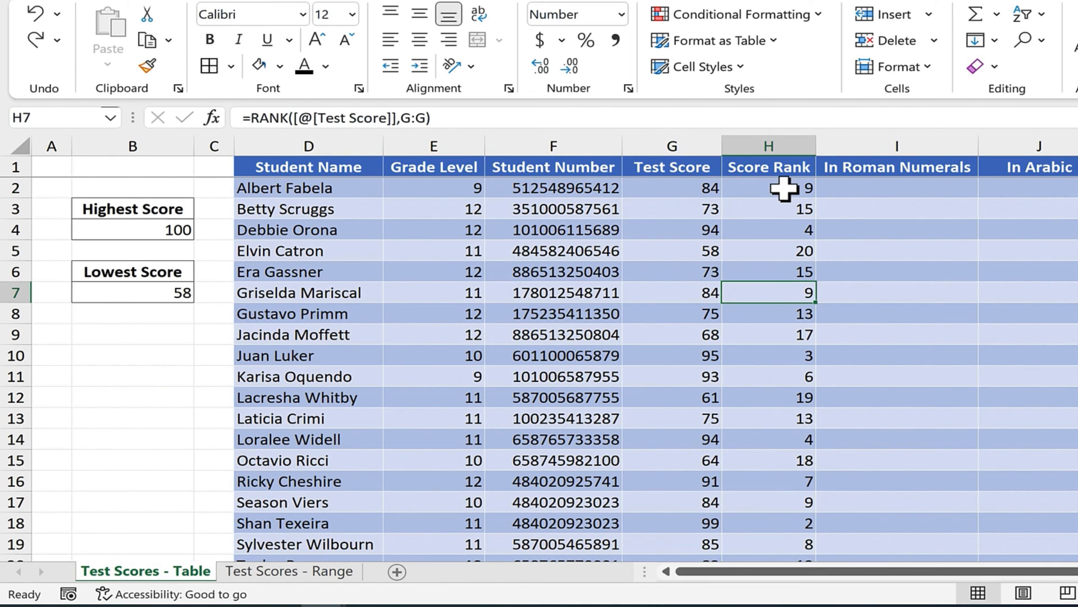
{"action": "scroll", "scroll_direction": "down", "scroll_amount": 3}
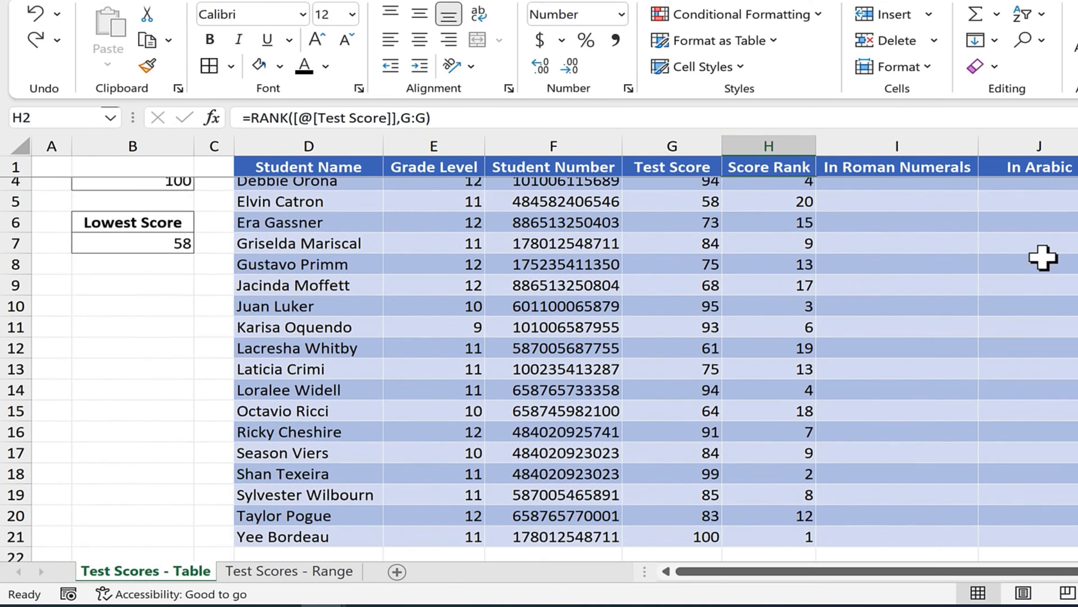
{"action": "scroll", "scroll_direction": "up", "scroll_amount": 3}
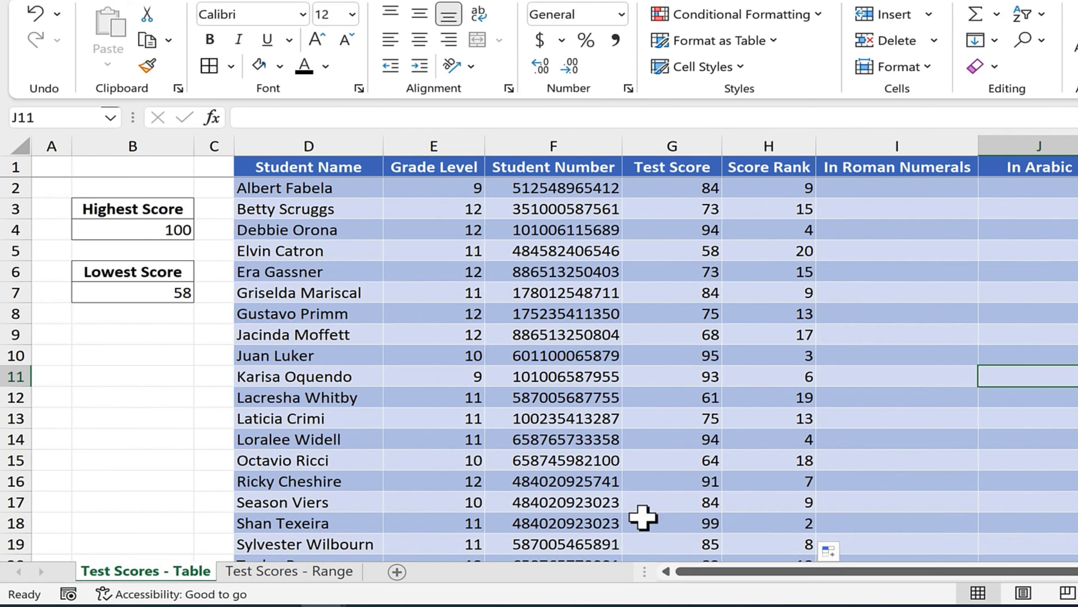
{"action": "mouse_move", "coordinate": [716, 503]}
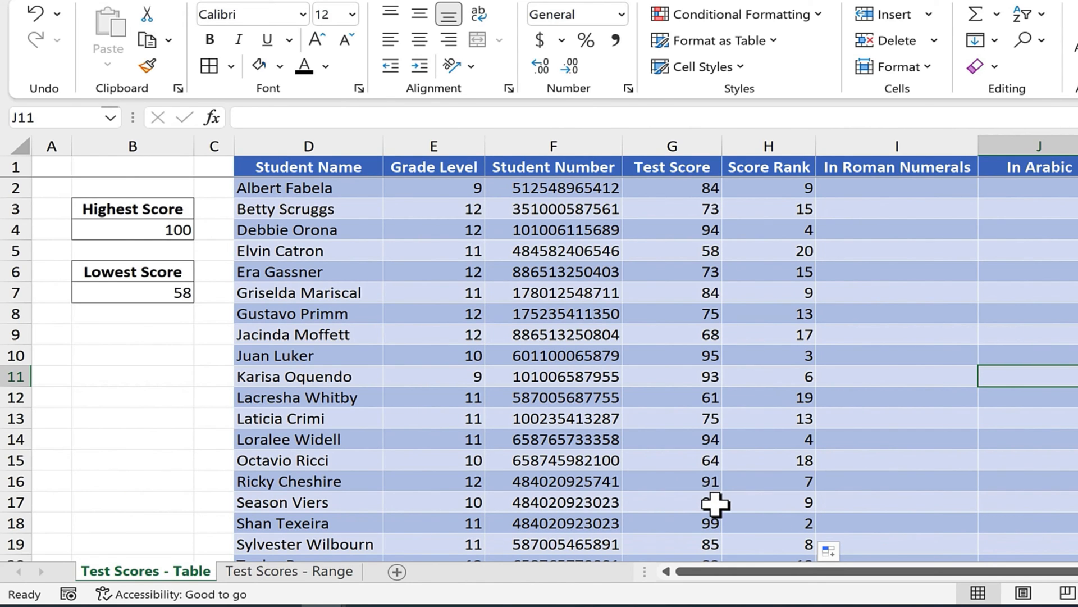
{"action": "scroll", "scroll_direction": "down", "scroll_amount": 3}
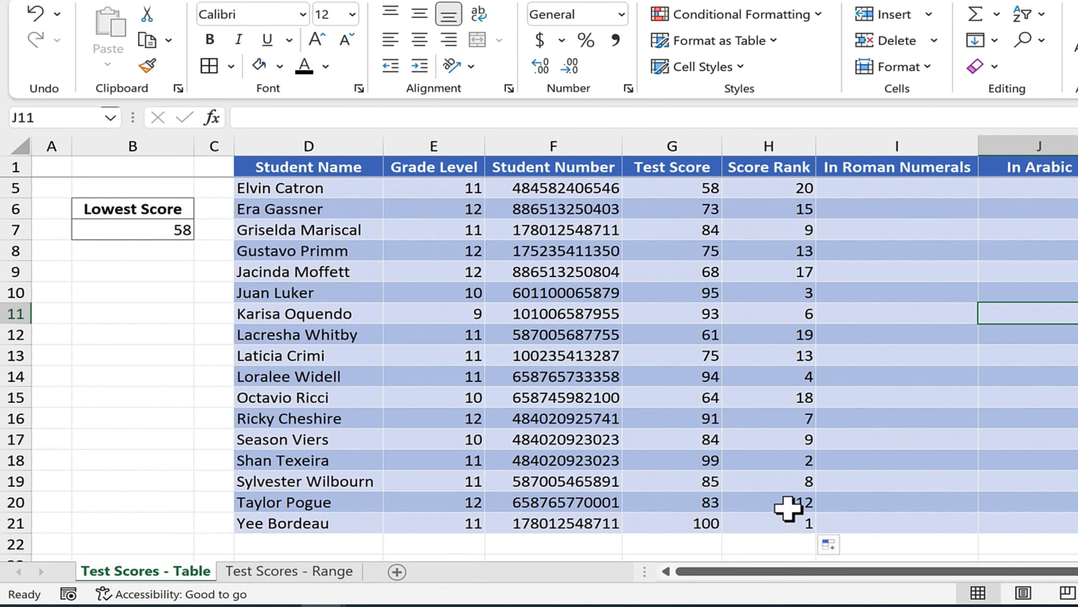
{"action": "mouse_move", "coordinate": [884, 314]}
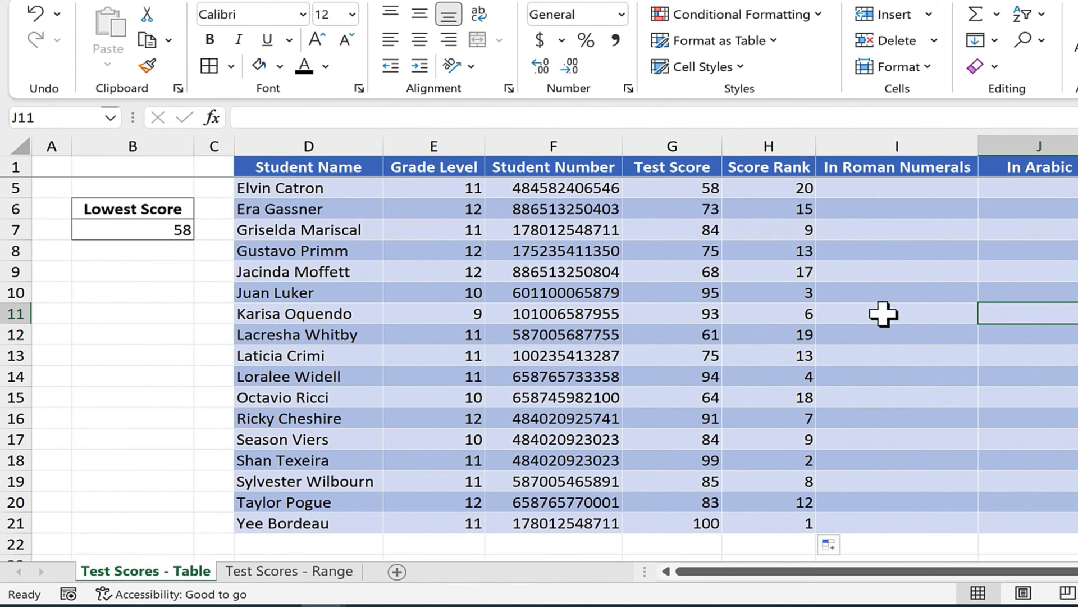
{"action": "mouse_move", "coordinate": [854, 311]}
{"action": "type", "text": "="}
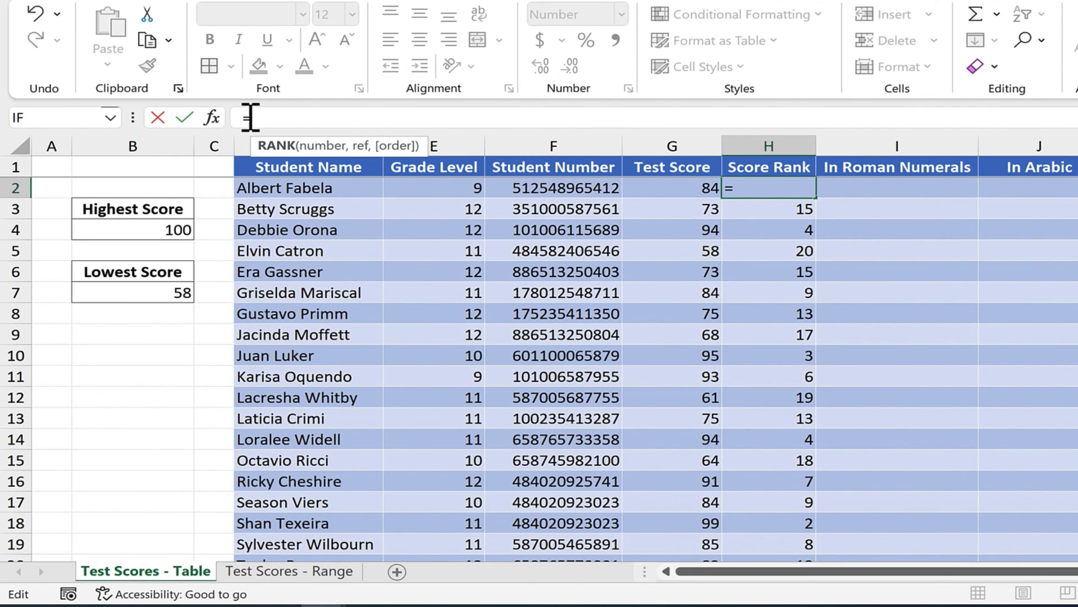
Step: Enter =RANK.EQ([@[Test Score]],G:G,0) in H2 so the column recomputes the same ranks
{"action": "type", "text": "ra"}
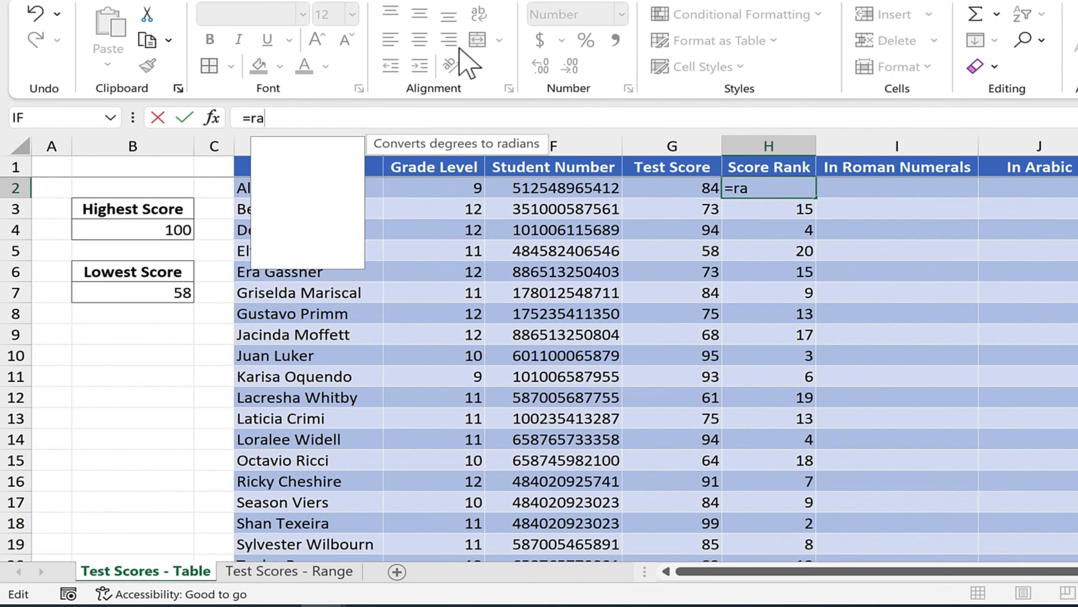
{"action": "type", "text": "nk"}
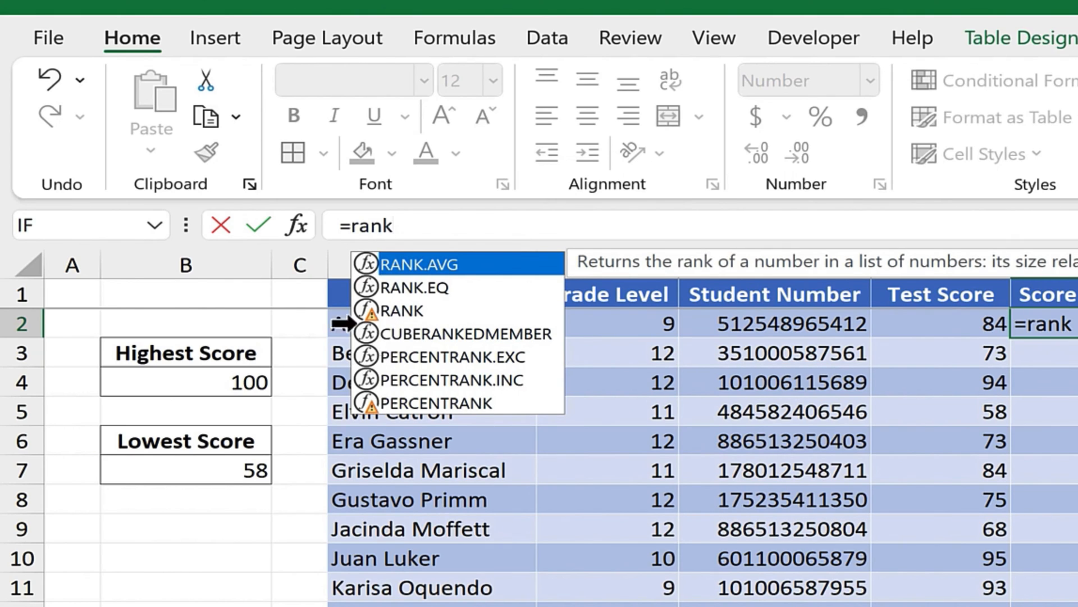
{"action": "mouse_move", "coordinate": [416, 357]}
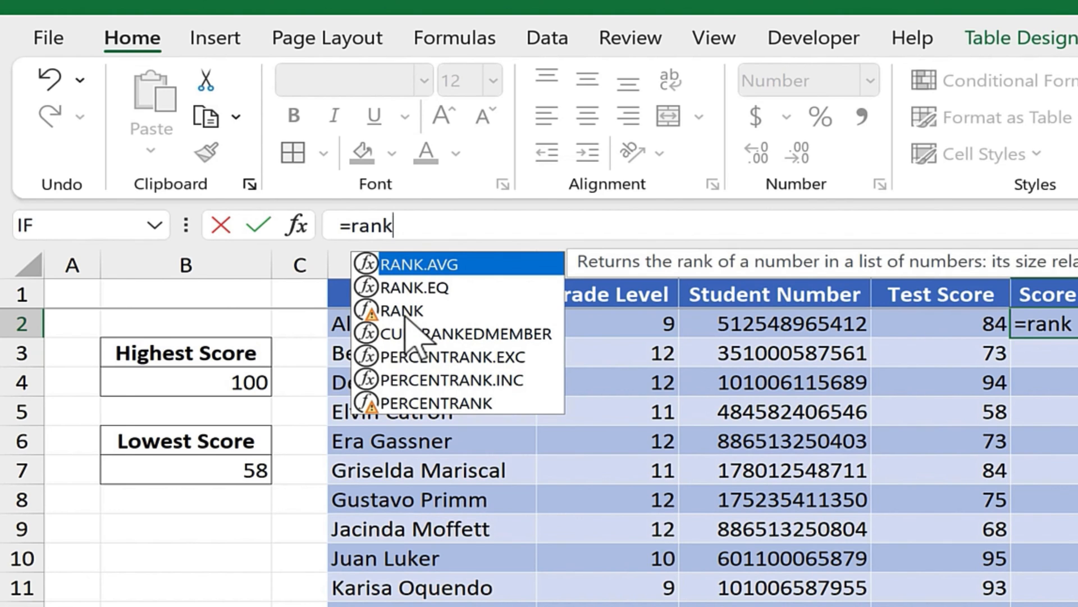
{"action": "mouse_move", "coordinate": [460, 313]}
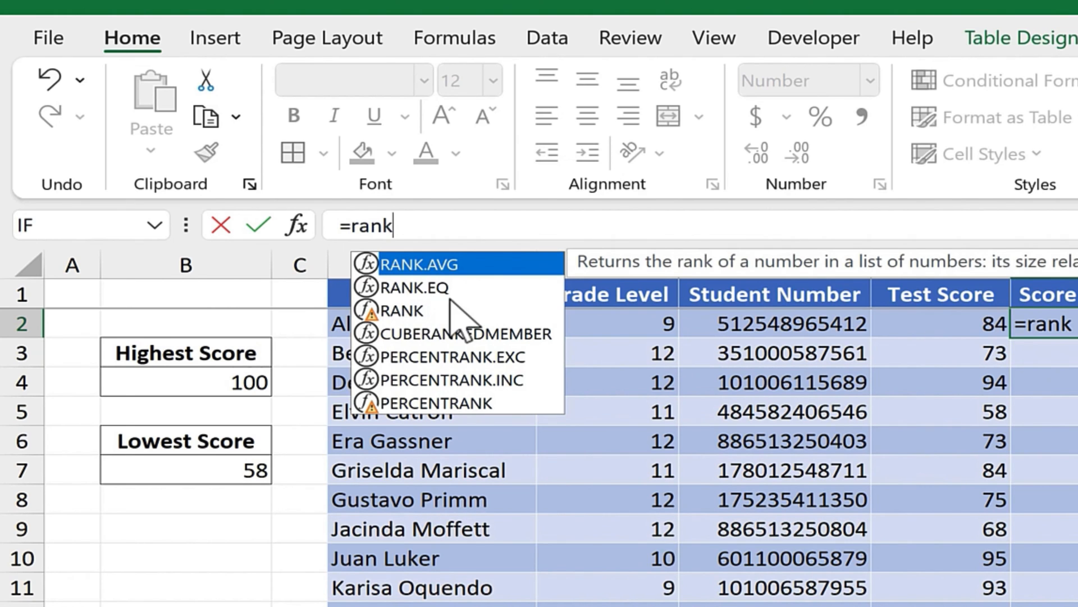
{"action": "type", "text": ".eq"}
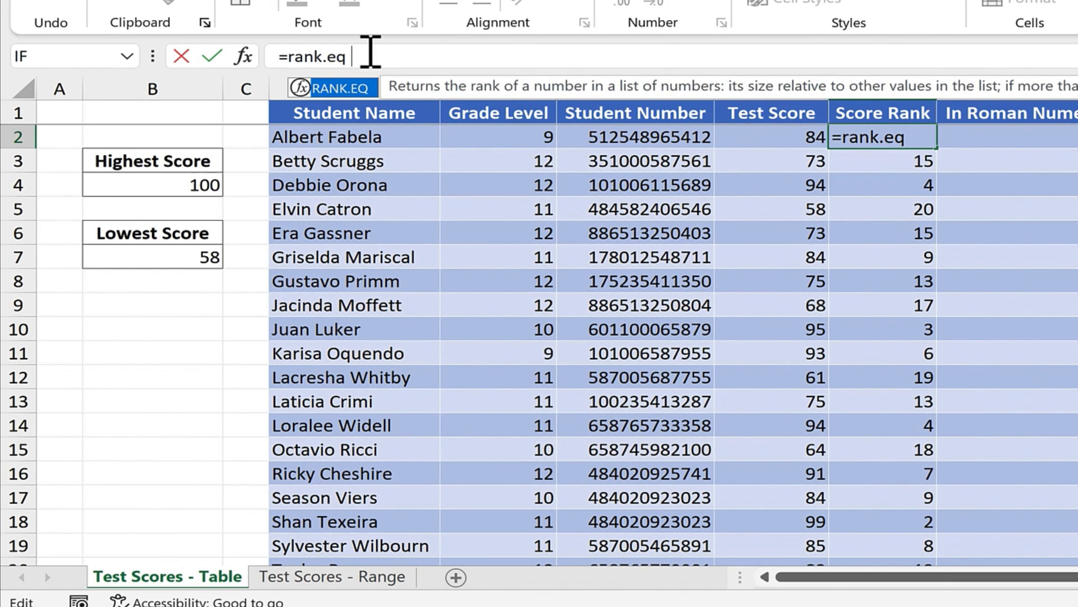
{"action": "type", "text": "("}
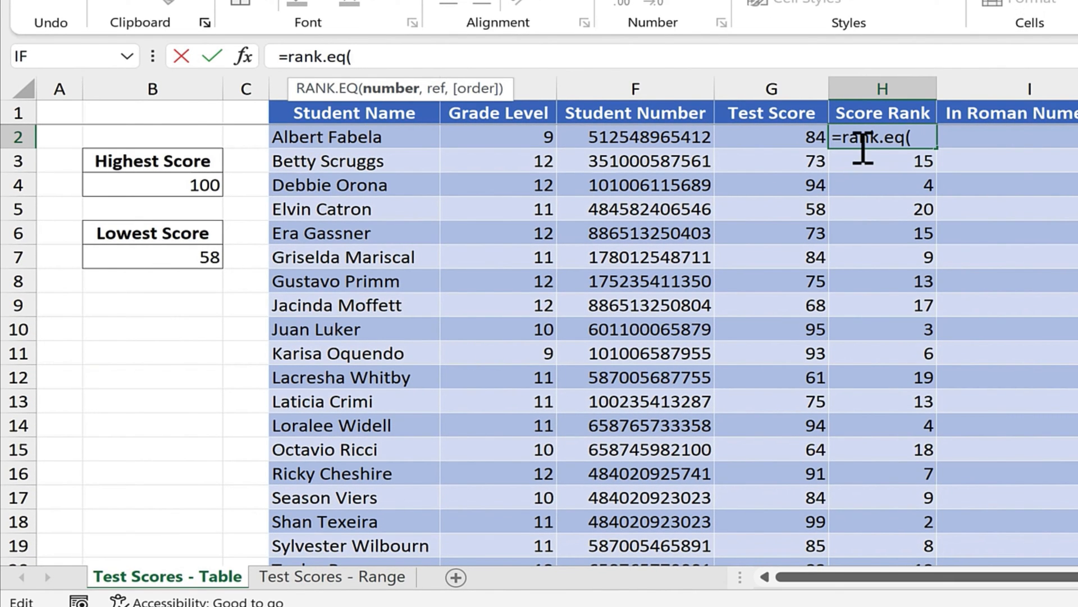
{"action": "left_click", "coordinate": [771, 137]}
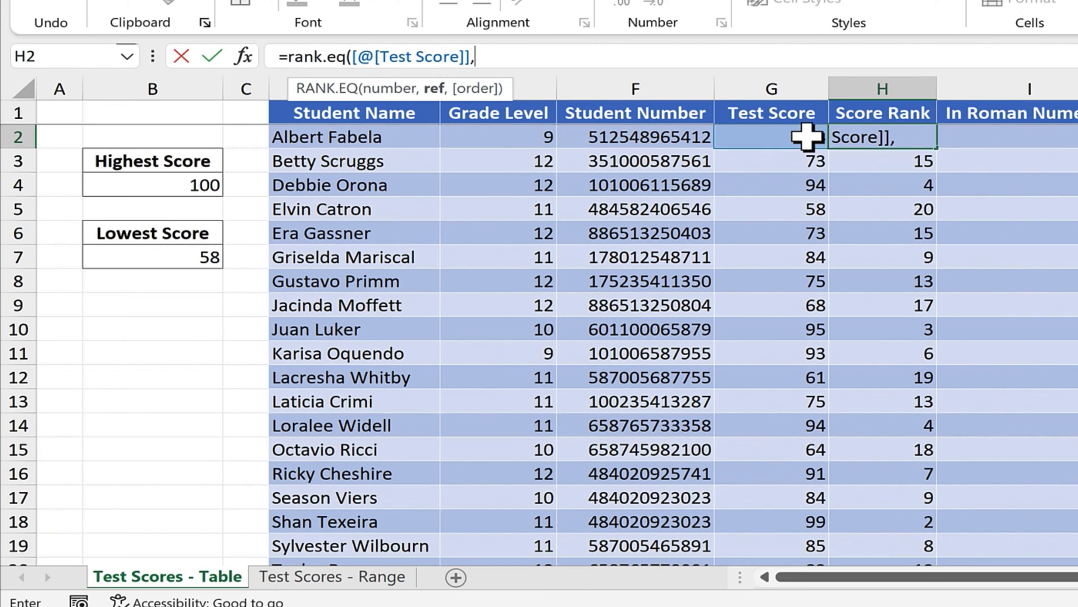
{"action": "mouse_move", "coordinate": [801, 35]}
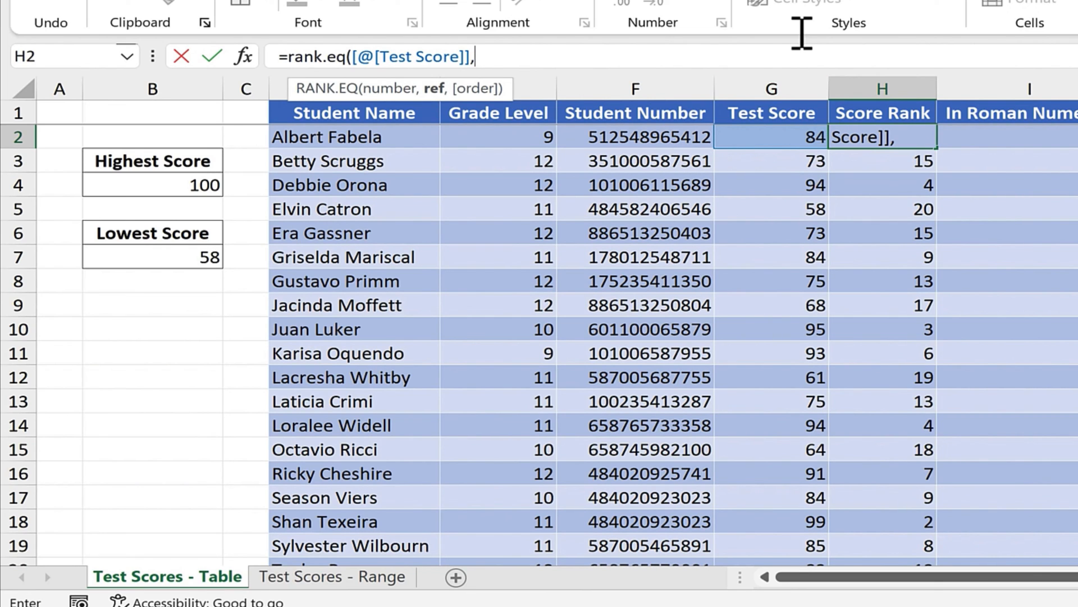
{"action": "left_click", "coordinate": [770, 88]}
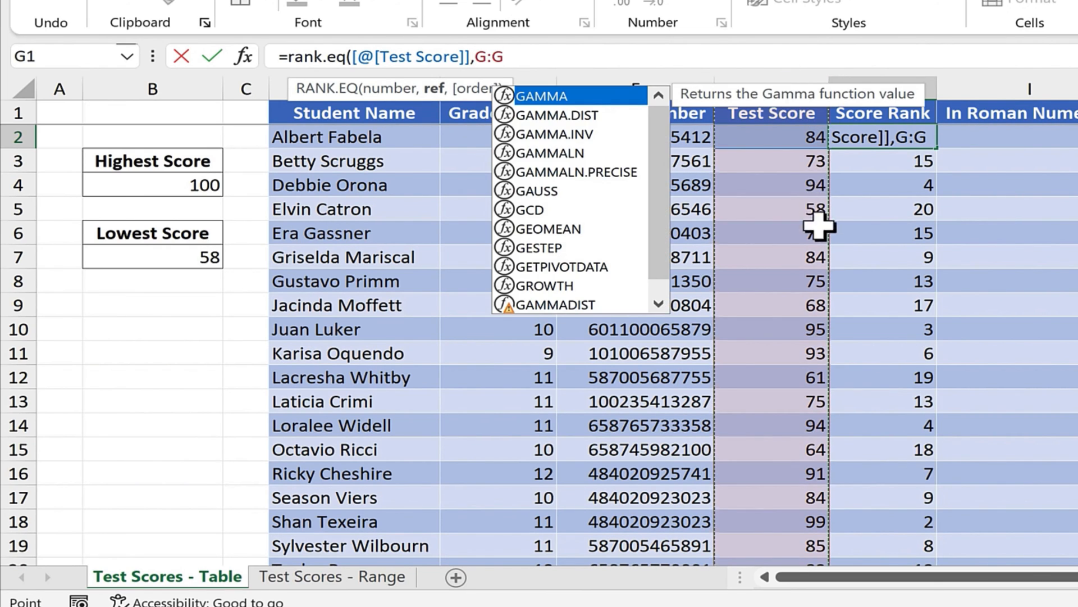
{"action": "type", "text": ",0)"}
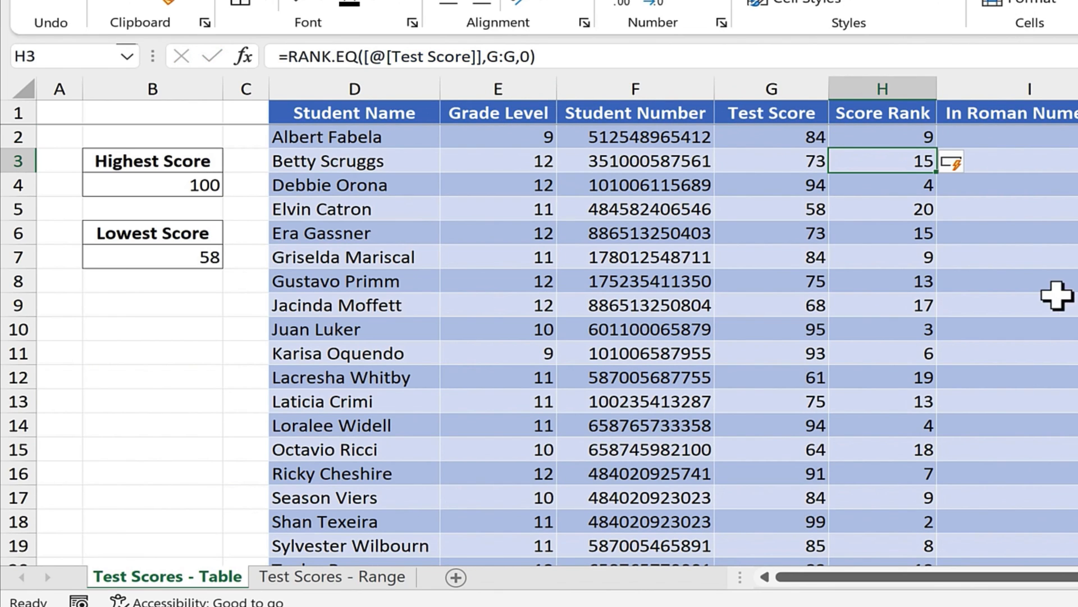
{"action": "mouse_move", "coordinate": [311, 56]}
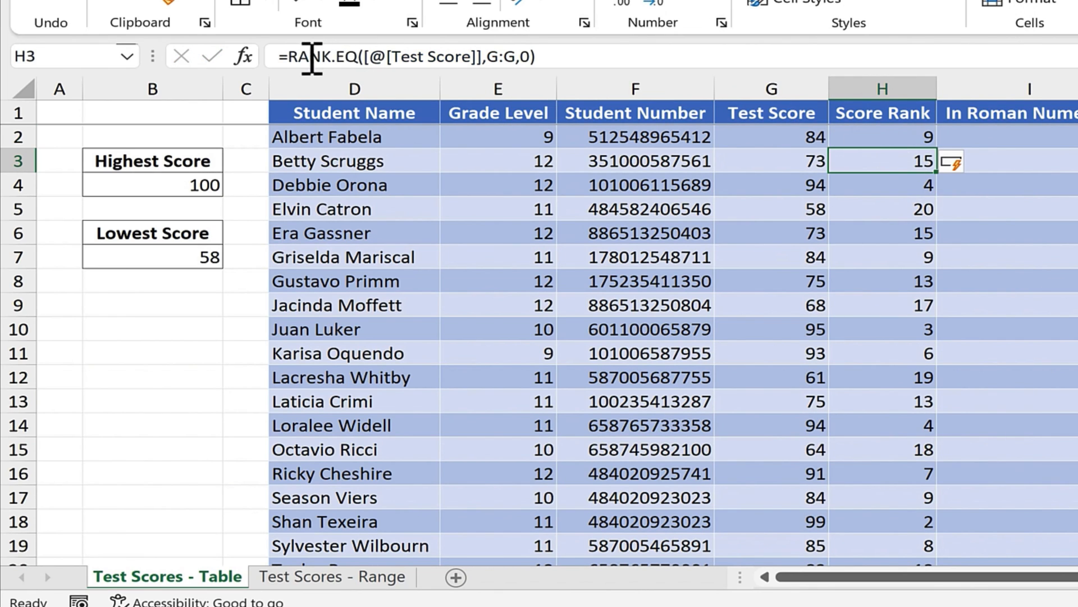
{"action": "mouse_move", "coordinate": [378, 90]}
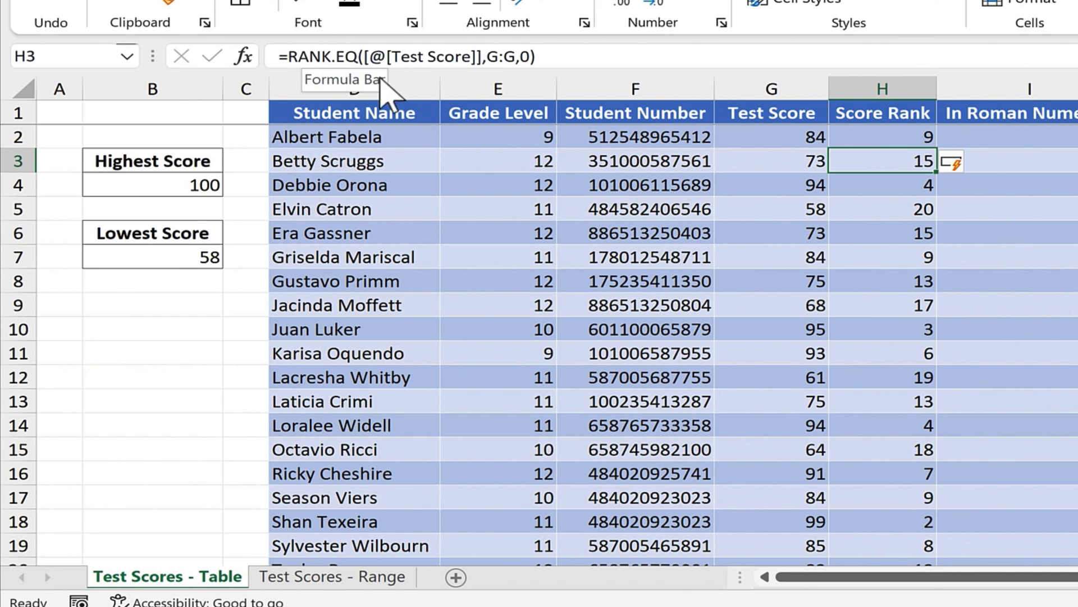
{"action": "mouse_move", "coordinate": [343, 592]}
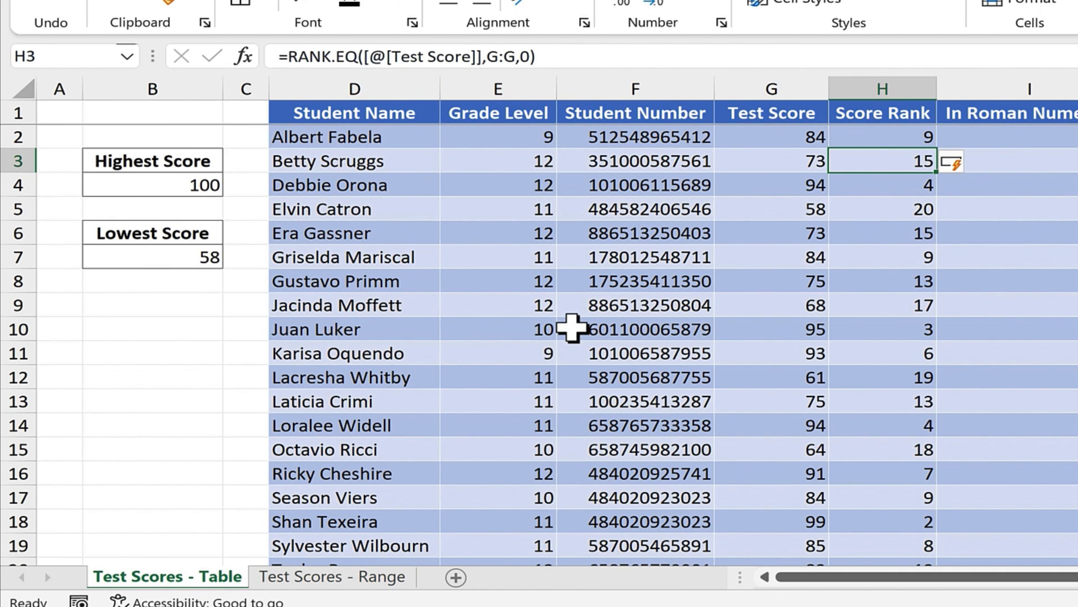
{"action": "mouse_move", "coordinate": [592, 304]}
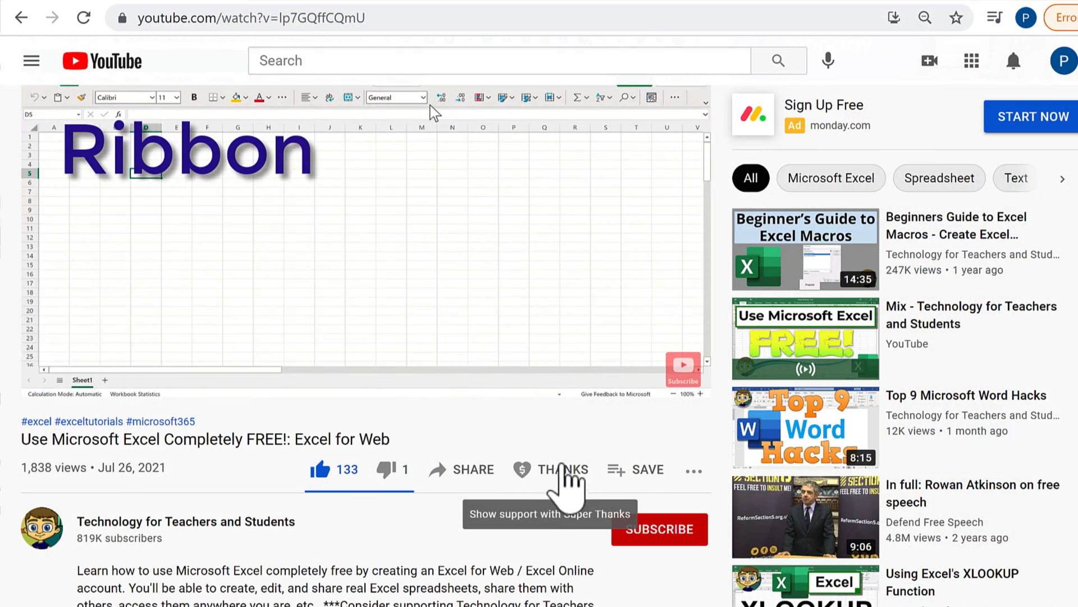
Step: Bring up the Super Thanks options under the video and choose a different amount
{"action": "left_click", "coordinate": [558, 469]}
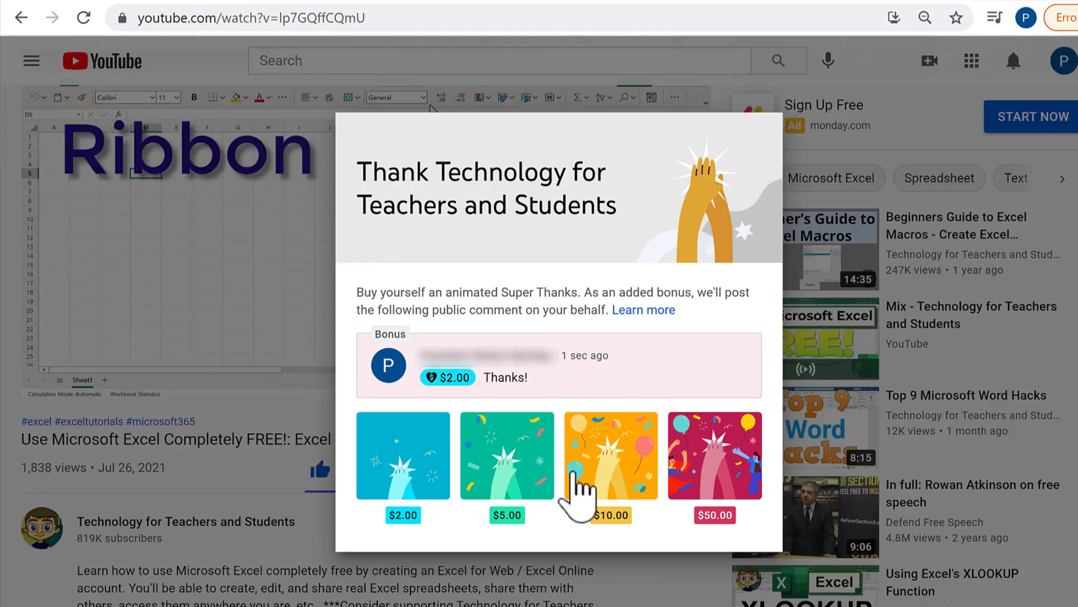
{"action": "left_click", "coordinate": [507, 455]}
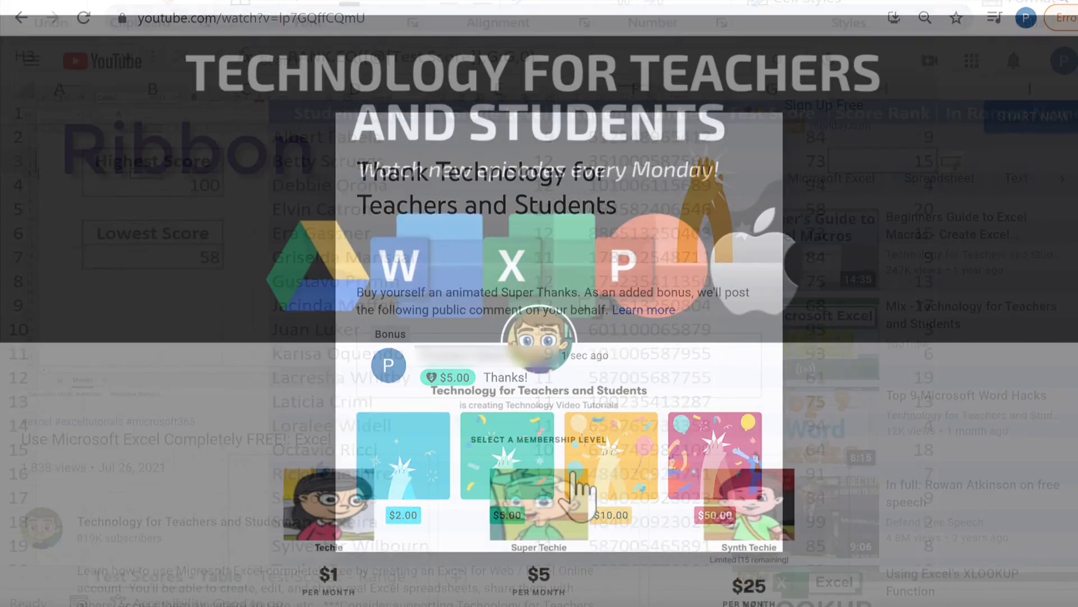